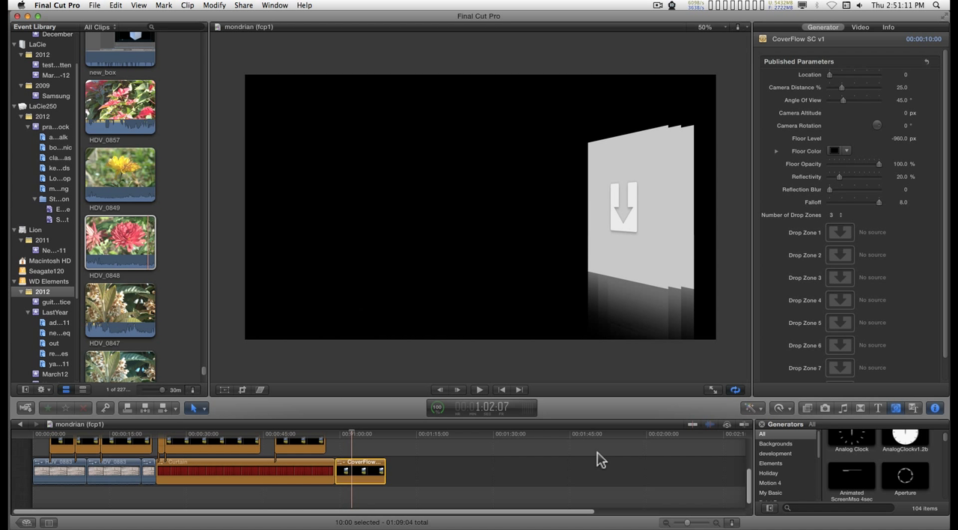
mouse_move(745, 449)
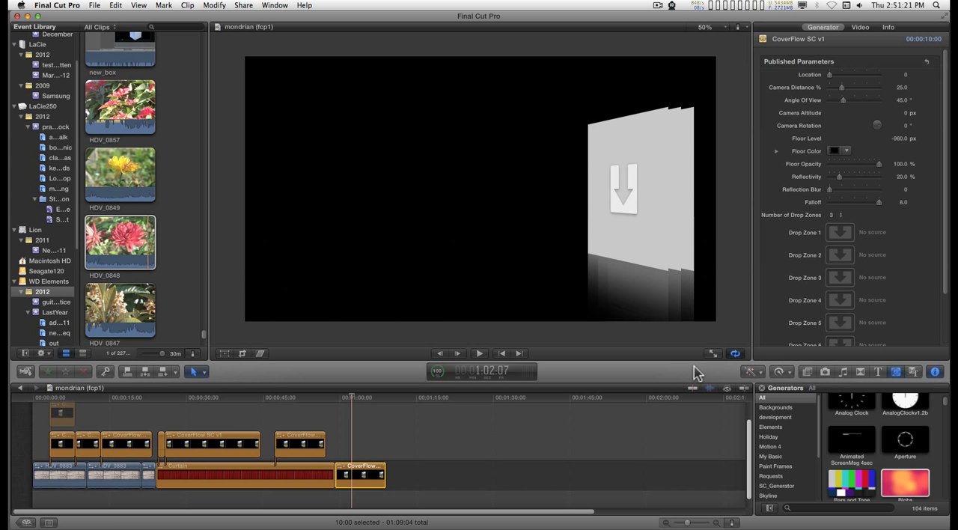
mouse_move(839, 254)
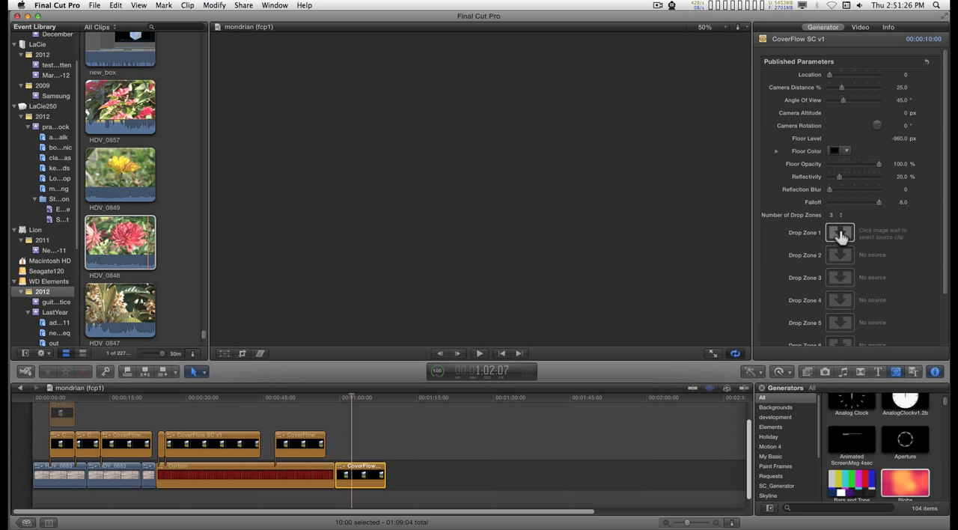
Assign the pink poinsettia clip from the browser to CoverFlow Drop Zone 1.
click(839, 233)
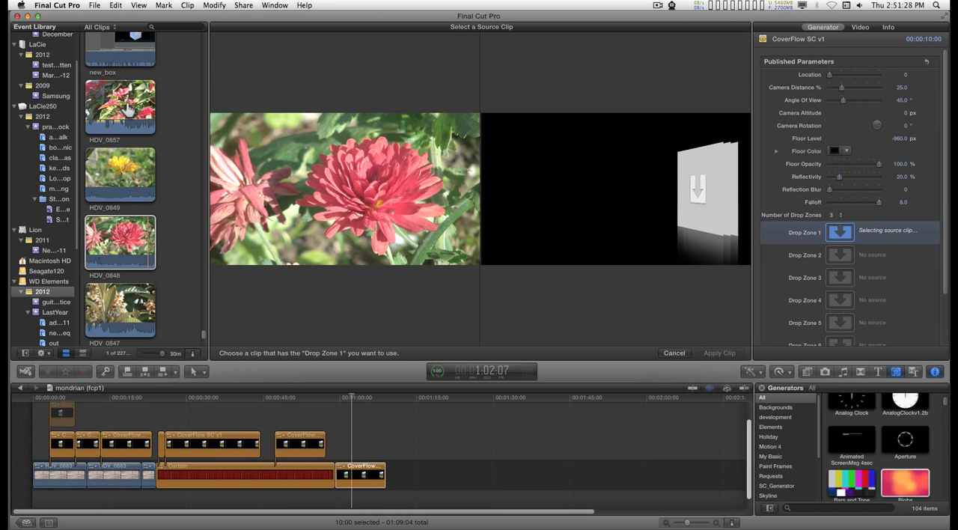
click(120, 108)
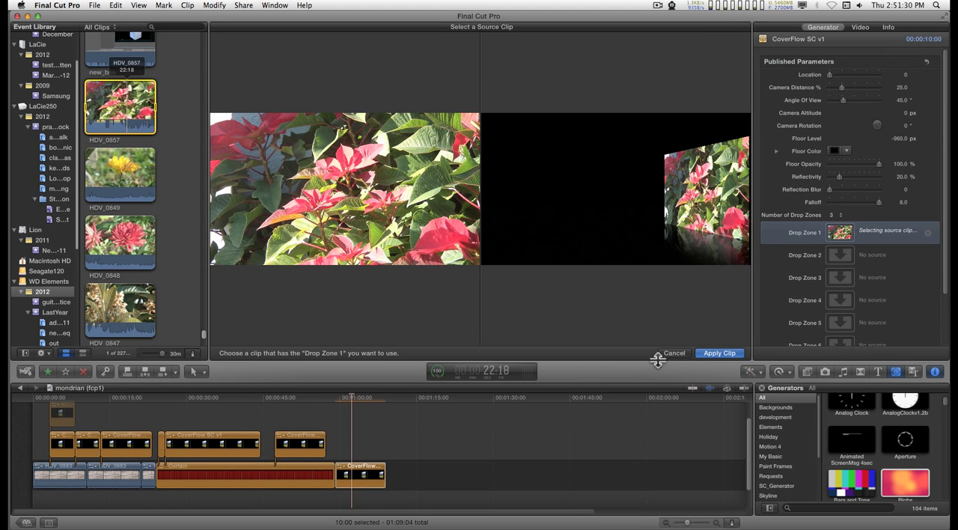
click(718, 353)
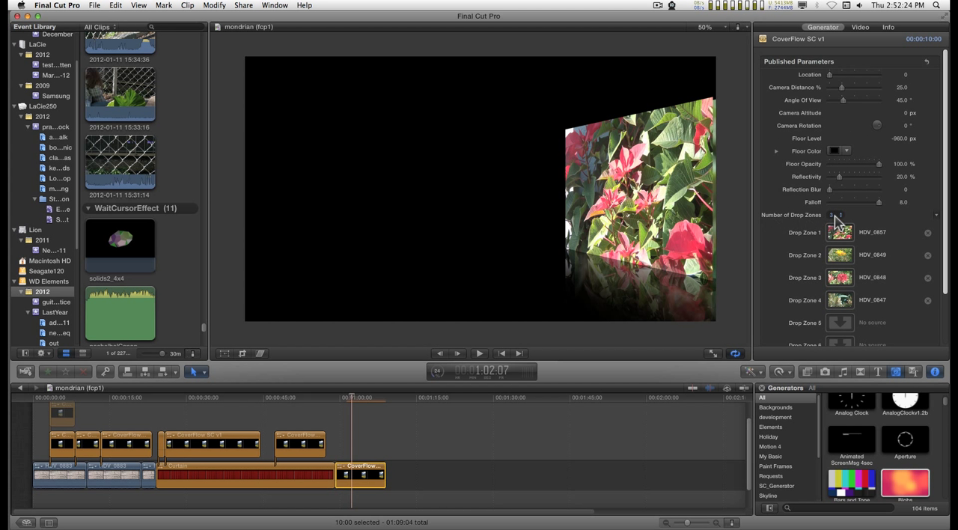
Choose a new count from the Number of Drop Zones menu in the Generator inspector.
click(865, 216)
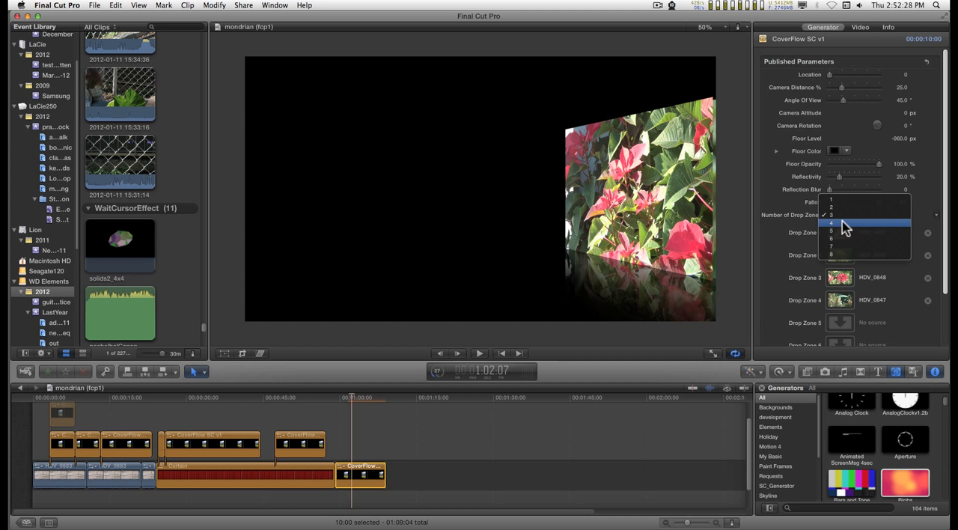
click(831, 222)
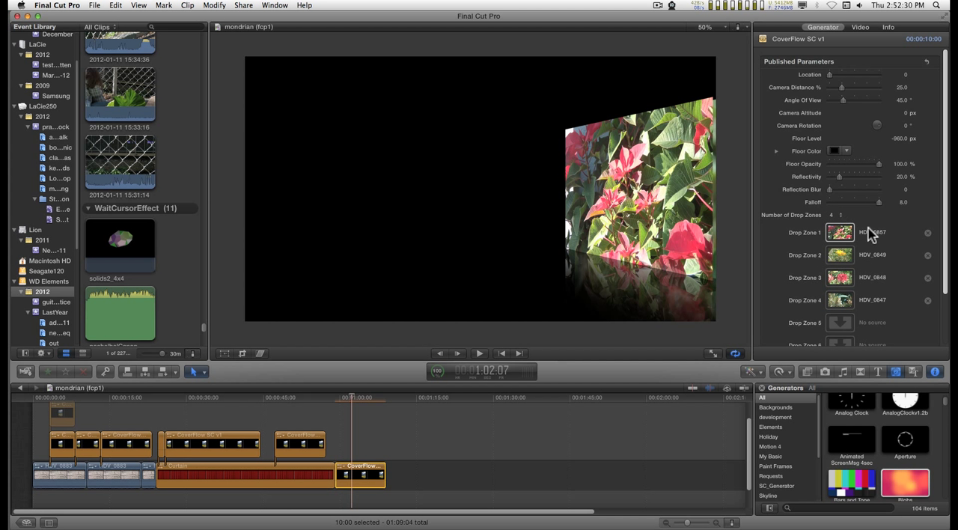
click(832, 216)
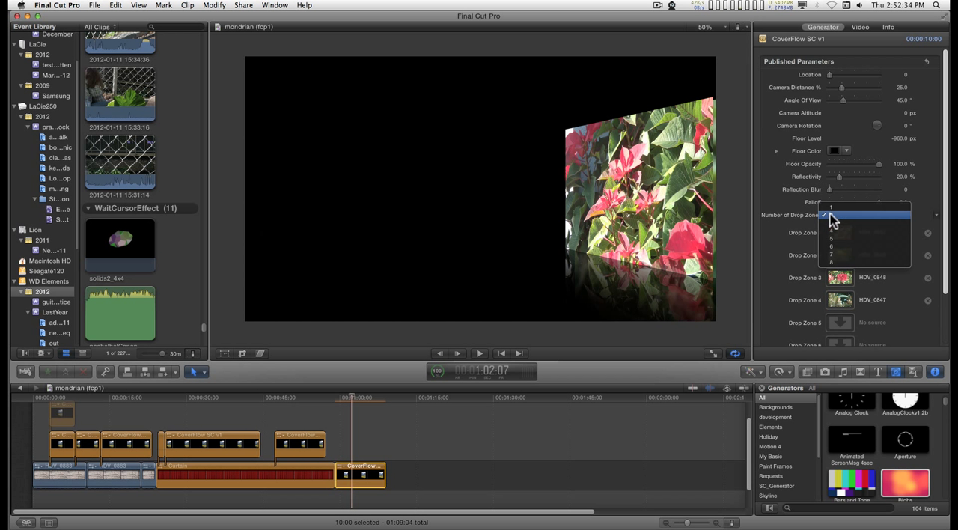
click(829, 206)
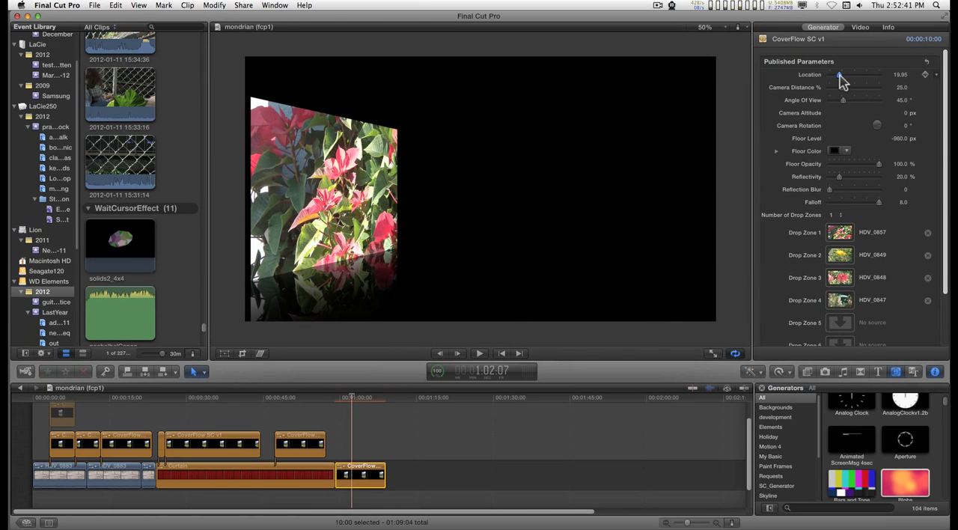
Scrub the Location slider from the poinsettia through the yellow and red flowers to the empty end zones.
drag(850, 74, 838, 73)
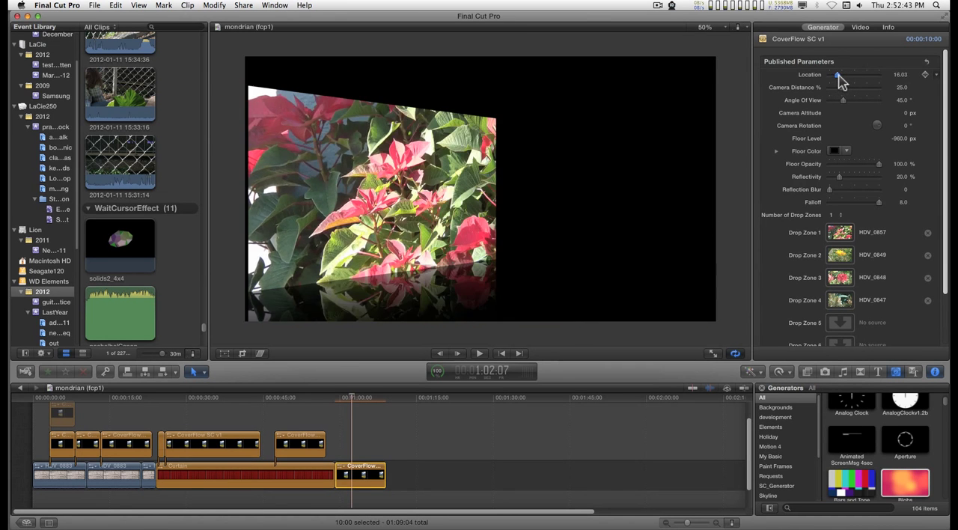
drag(836, 73, 841, 74)
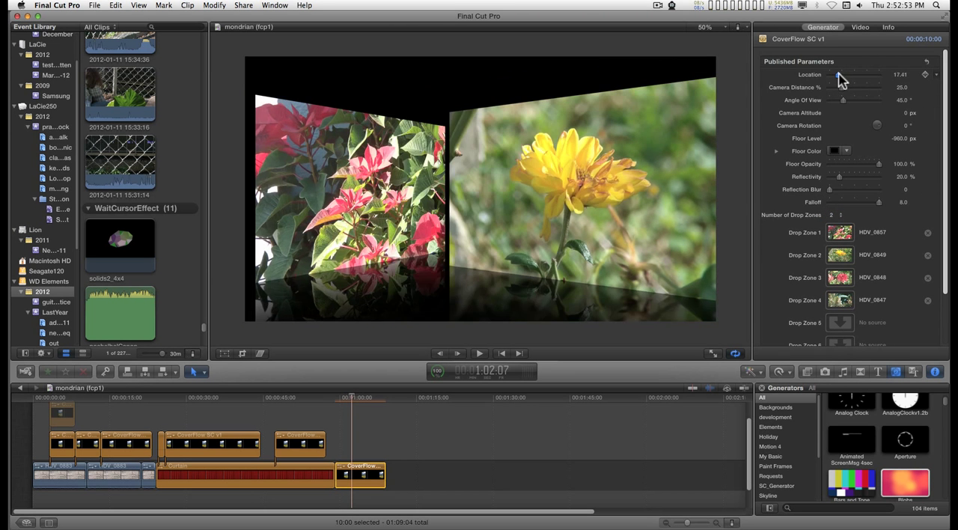
drag(860, 74, 836, 73)
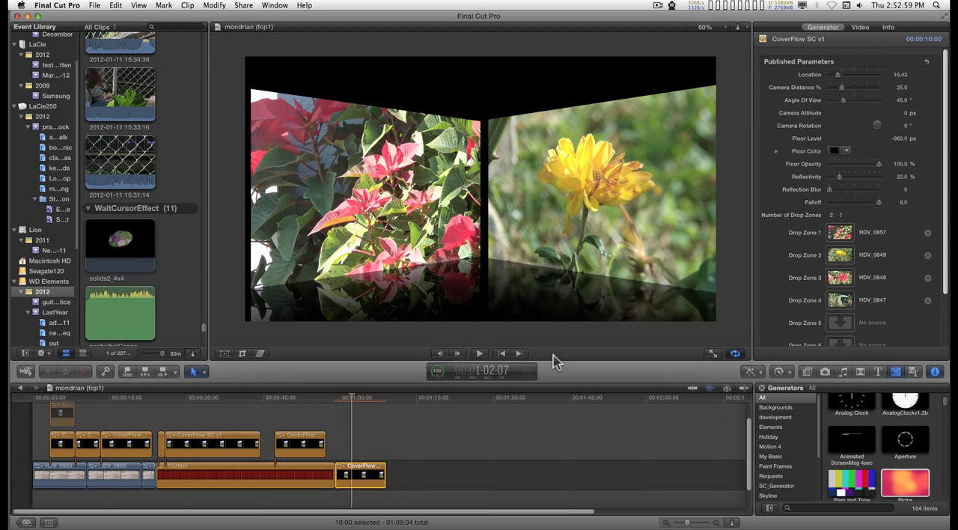
mouse_move(856, 52)
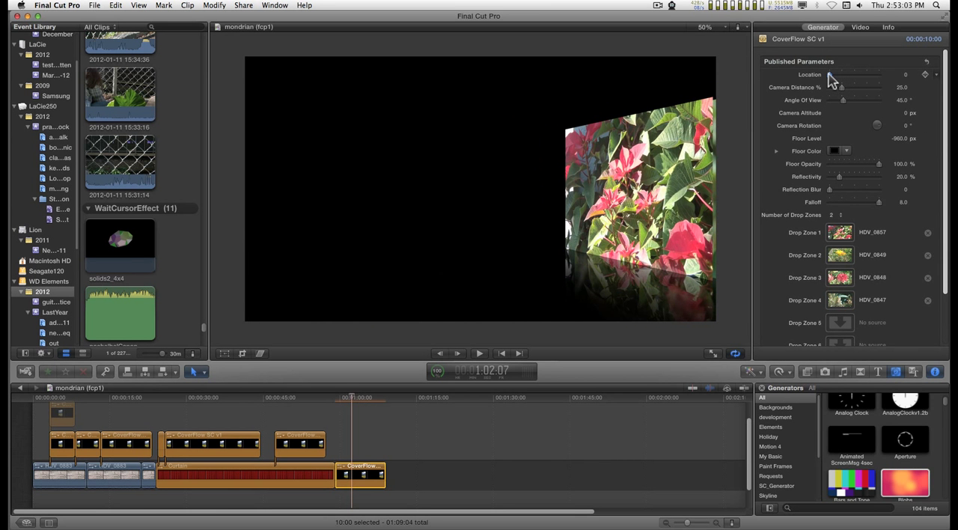
drag(850, 73, 867, 73)
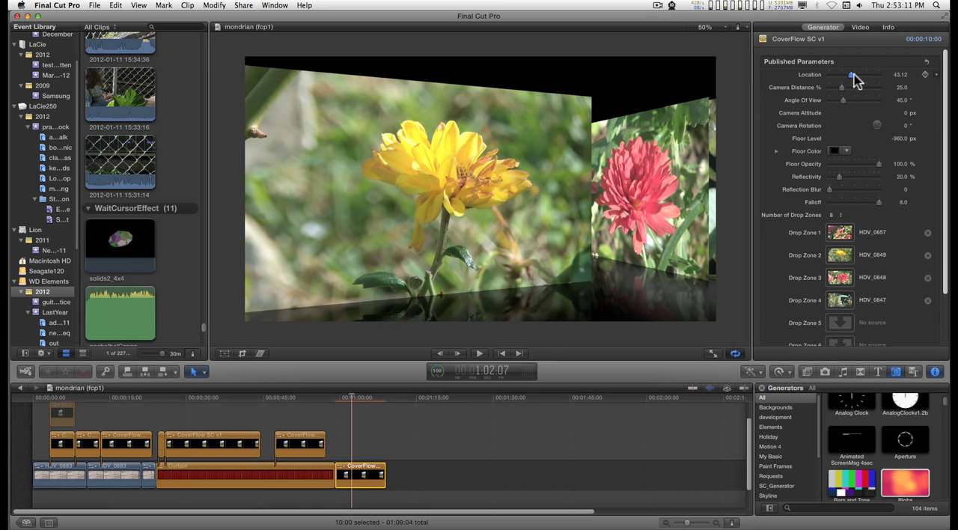
drag(852, 73, 868, 74)
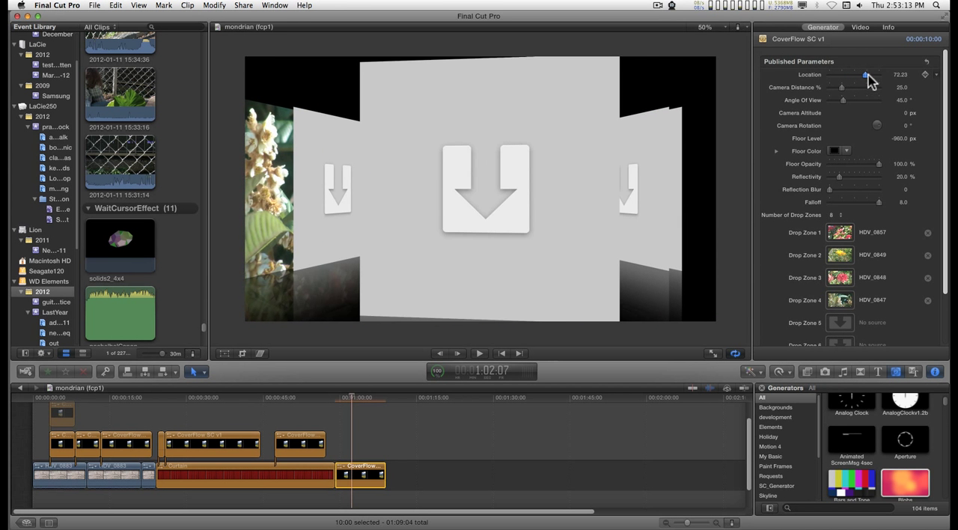
drag(865, 73, 880, 73)
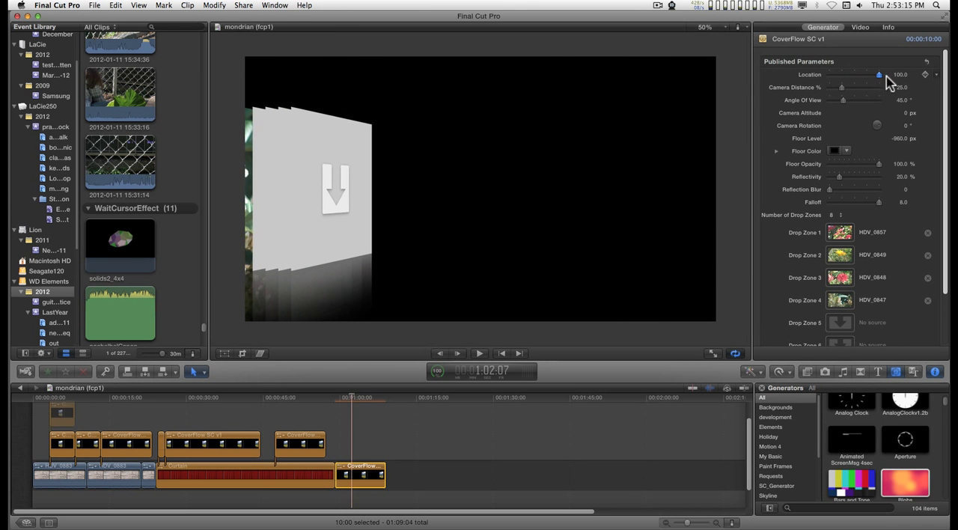
drag(878, 73, 867, 73)
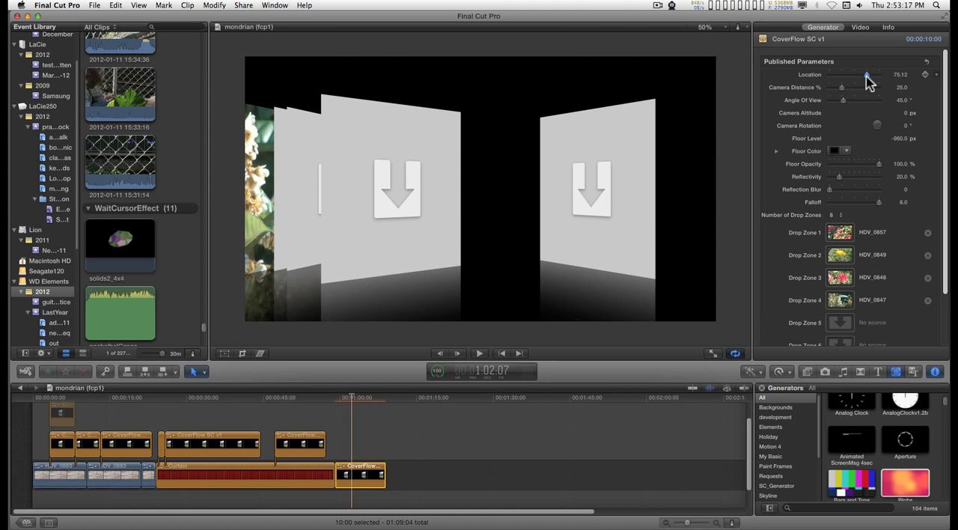
Scrub Location back through the red, yellow and poinsettia cards, landing on the white blossom full frame.
drag(867, 75, 840, 74)
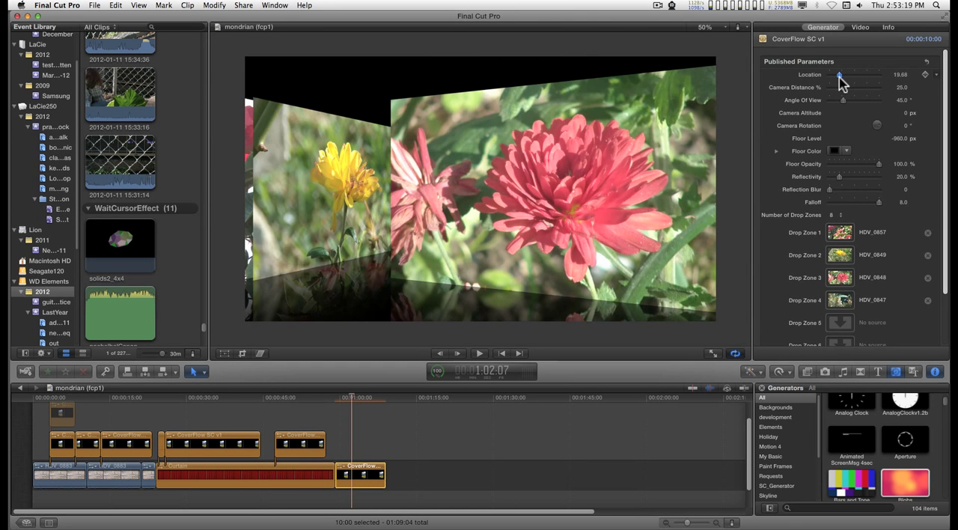
drag(838, 73, 850, 74)
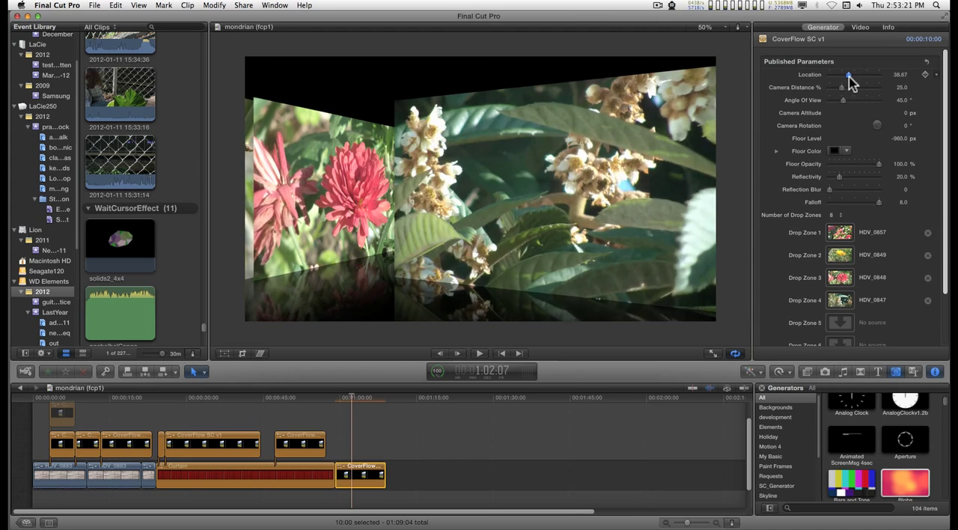
drag(848, 75, 839, 75)
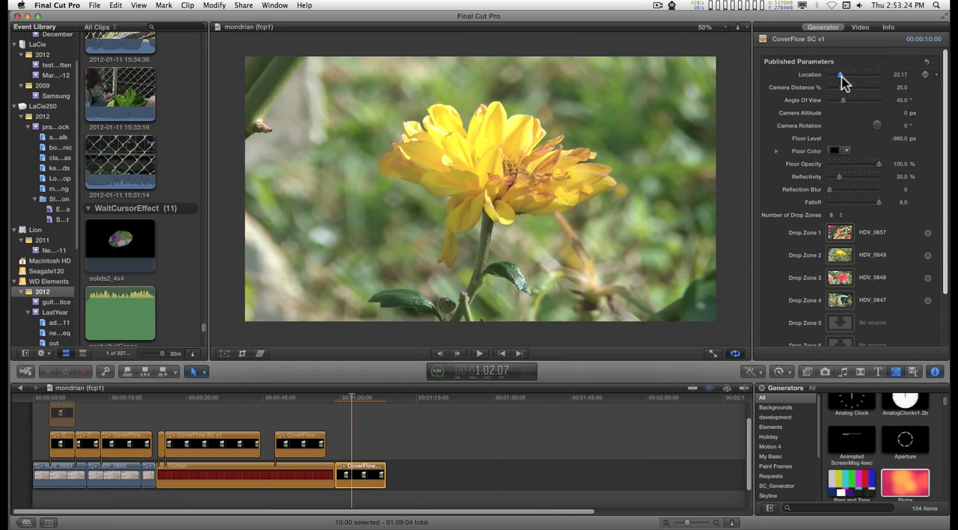
drag(841, 73, 832, 74)
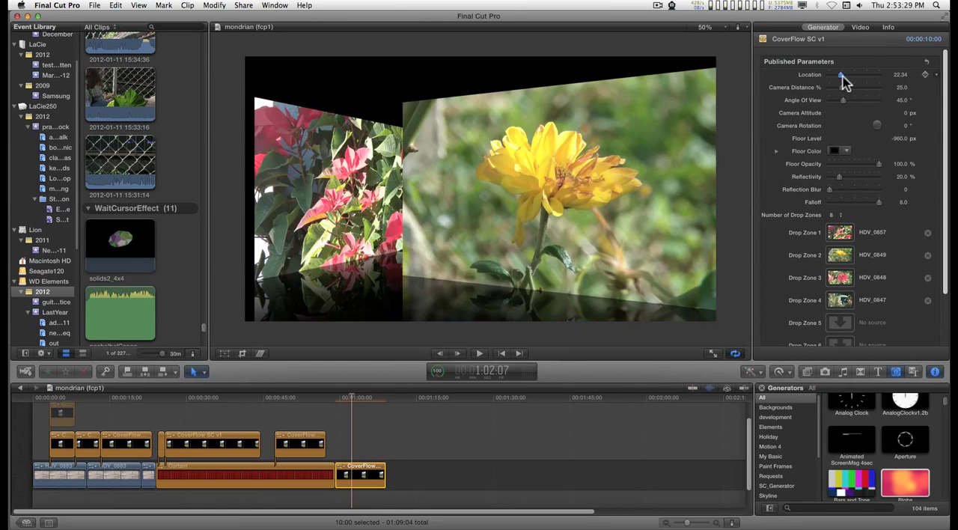
drag(841, 73, 853, 73)
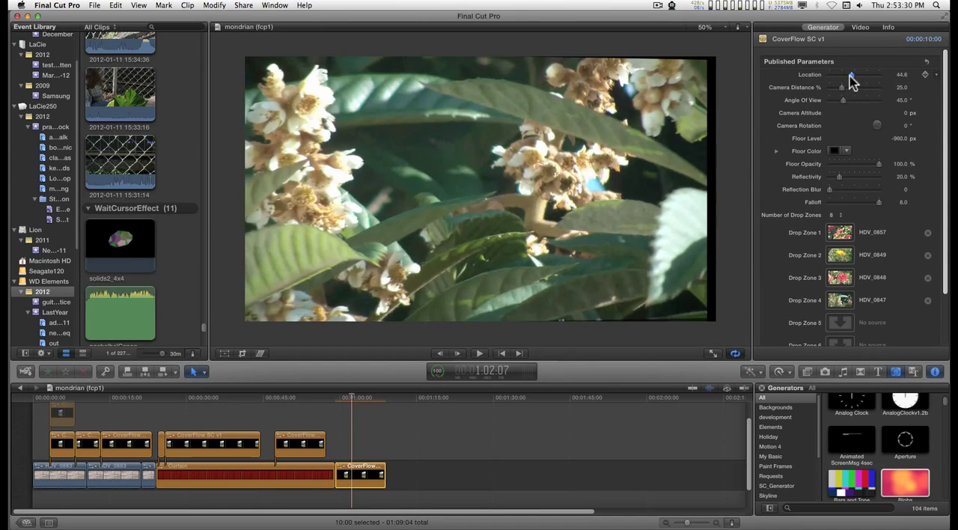
drag(851, 74, 838, 74)
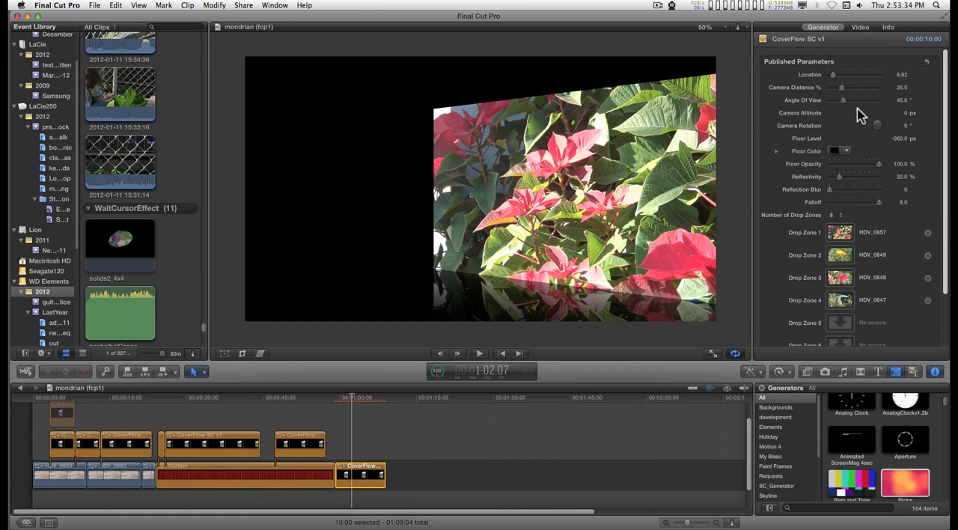
Pull the camera back and slide the Location along the row of cards to the empty drop zones.
drag(841, 87, 856, 87)
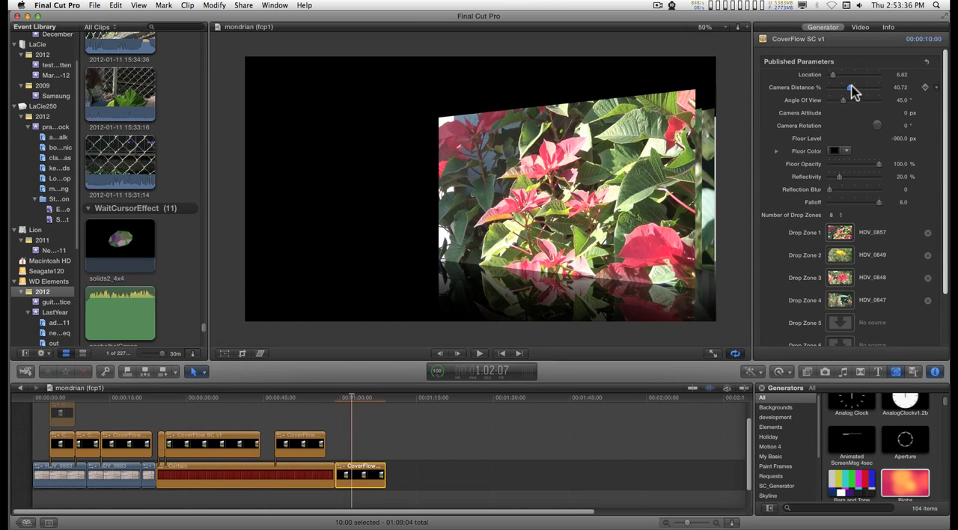
drag(852, 86, 865, 87)
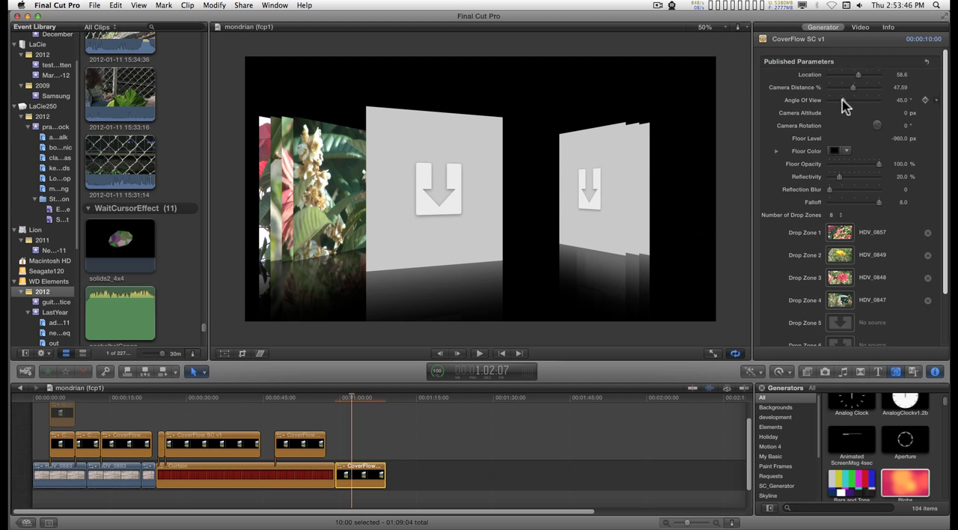
drag(856, 100, 874, 100)
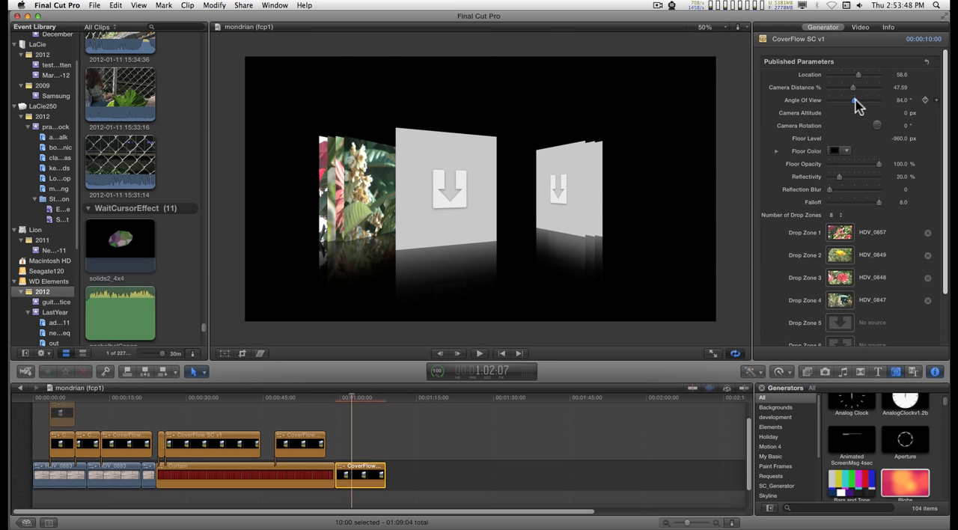
drag(856, 87, 845, 87)
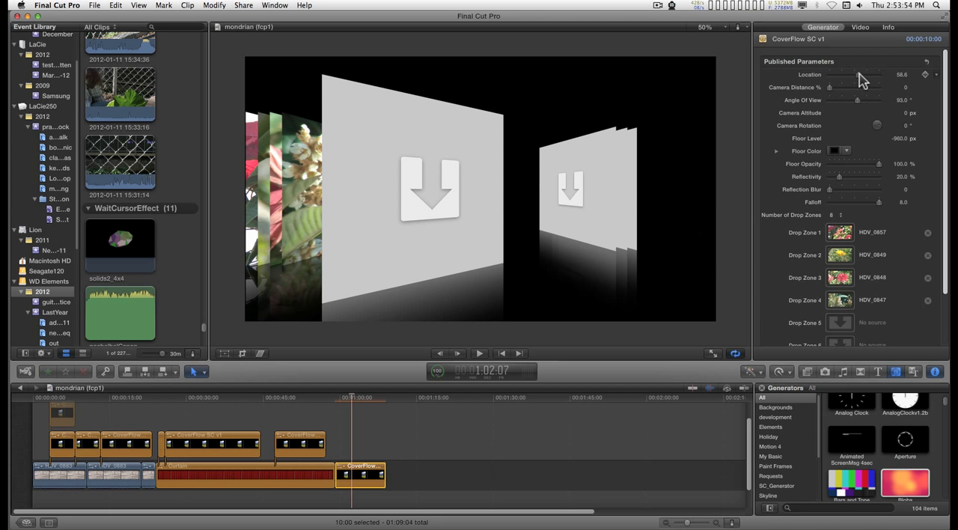
drag(865, 74, 852, 73)
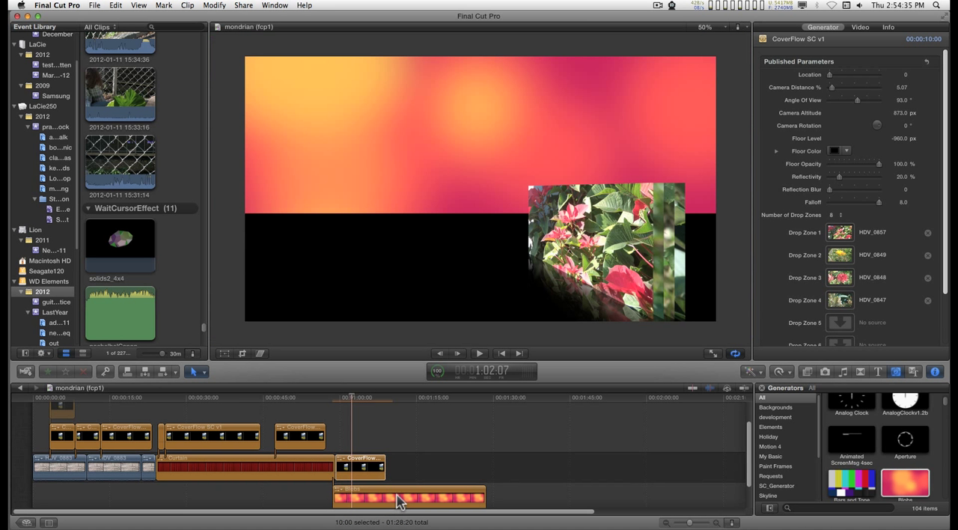
mouse_move(449, 254)
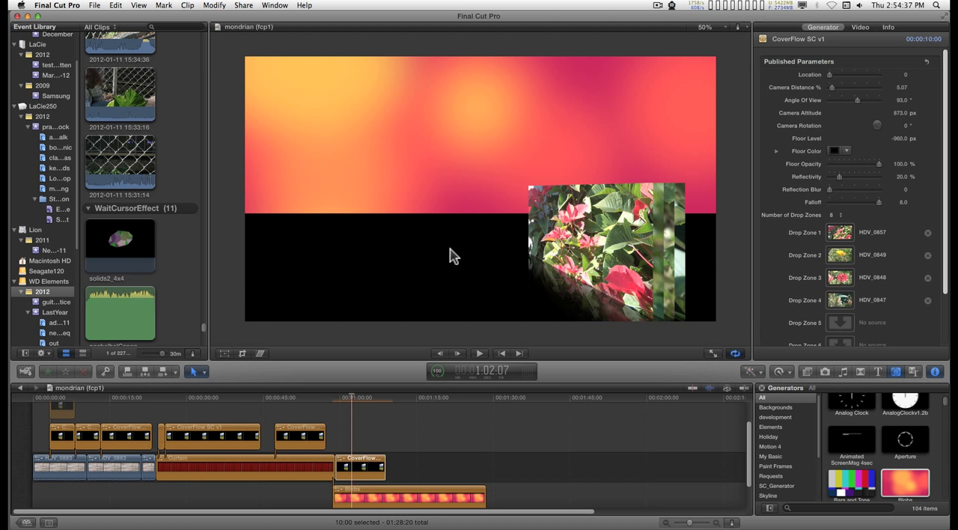
Select the gradient background clip connected beneath the CoverFlow generator in the timeline.
click(351, 398)
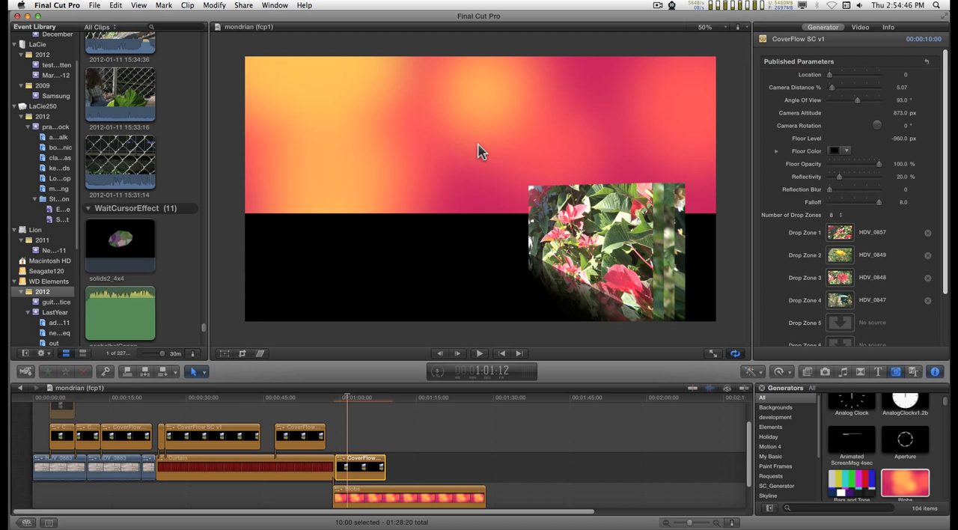
mouse_move(479, 156)
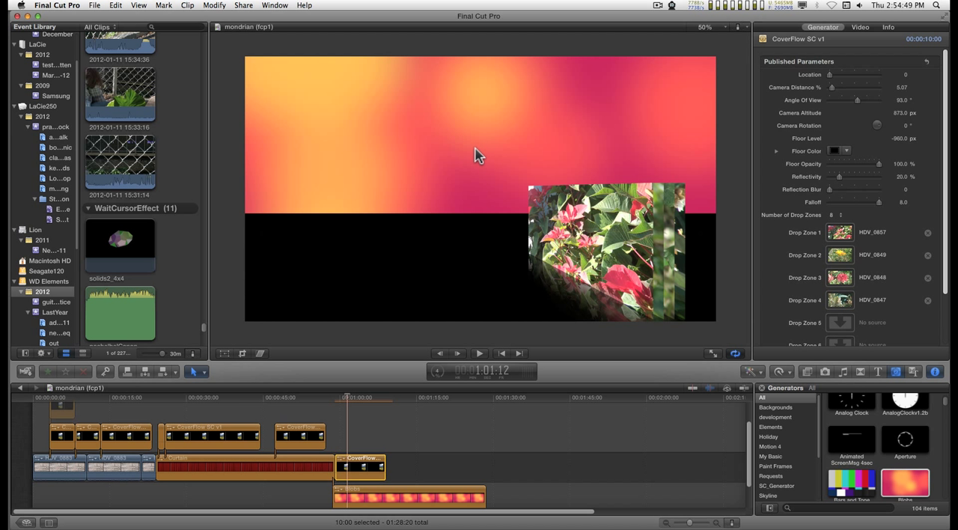
mouse_move(167, 165)
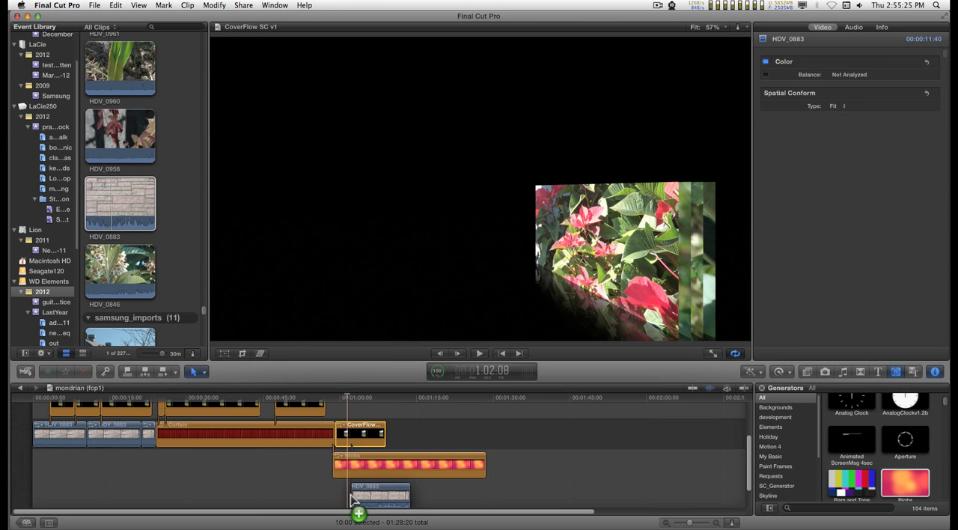
Place brick wall clip HDV_0883 beneath the CoverFlow clip, then reselect the CoverFlow clip.
click(409, 464)
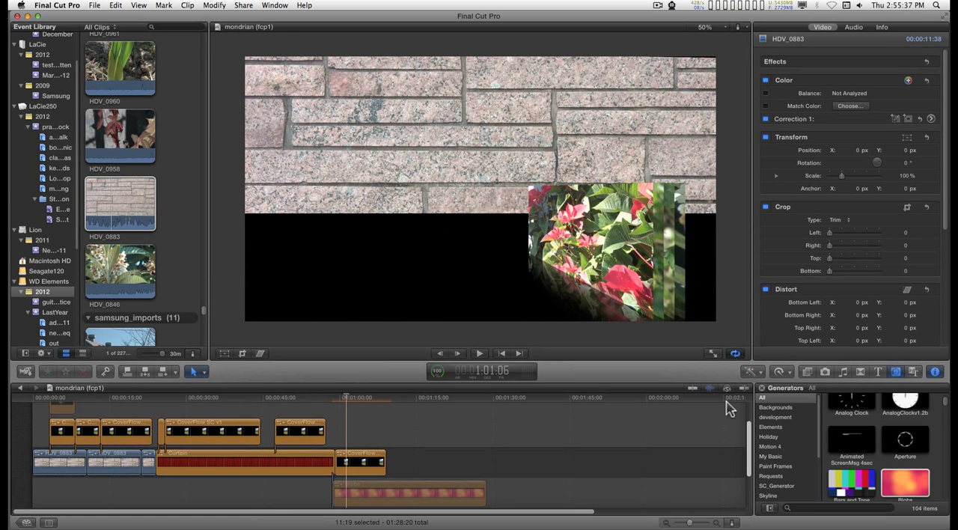
click(361, 460)
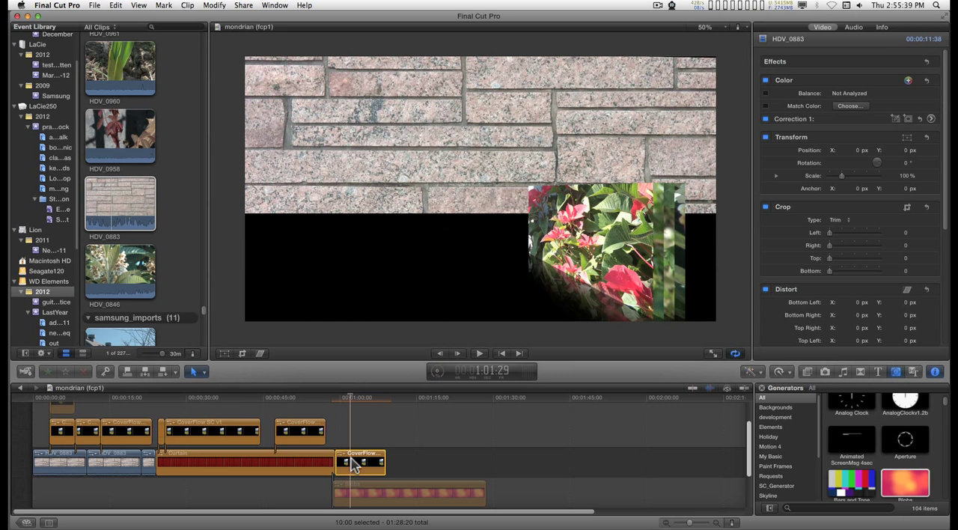
click(359, 461)
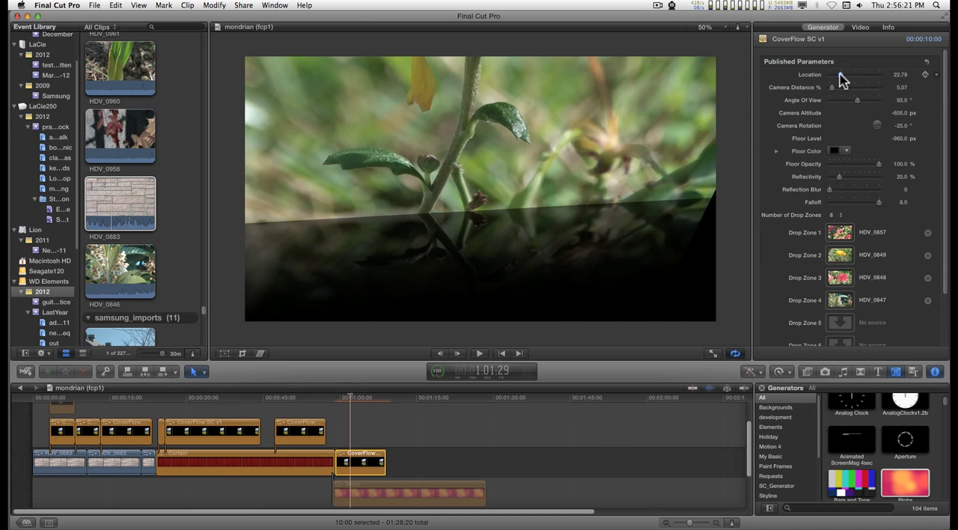
Scrub the Location through the flower cards on to the empty drop zones.
drag(832, 87, 841, 87)
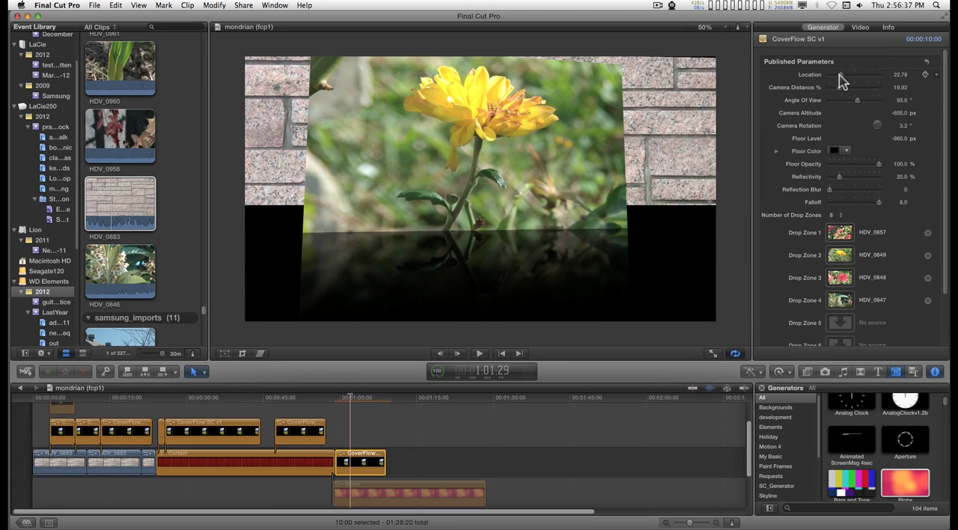
drag(841, 78, 856, 78)
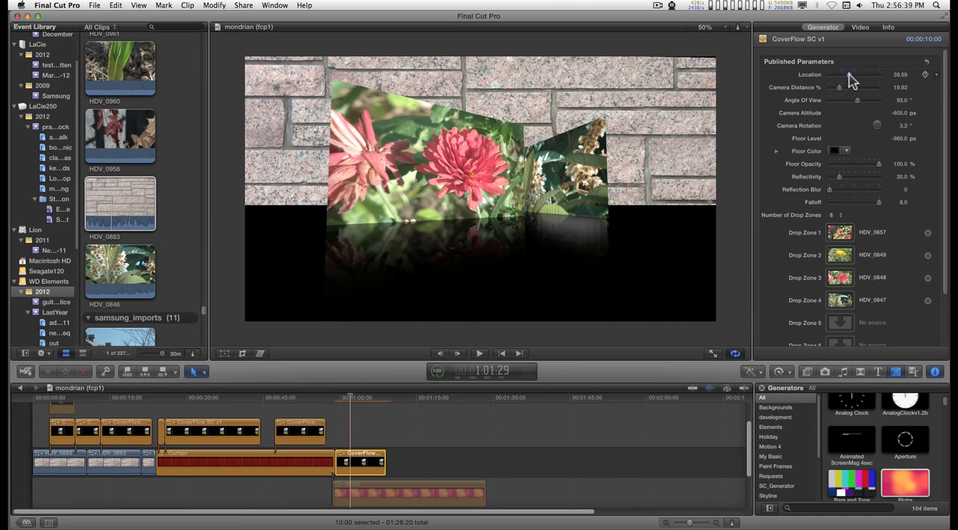
drag(853, 78, 865, 78)
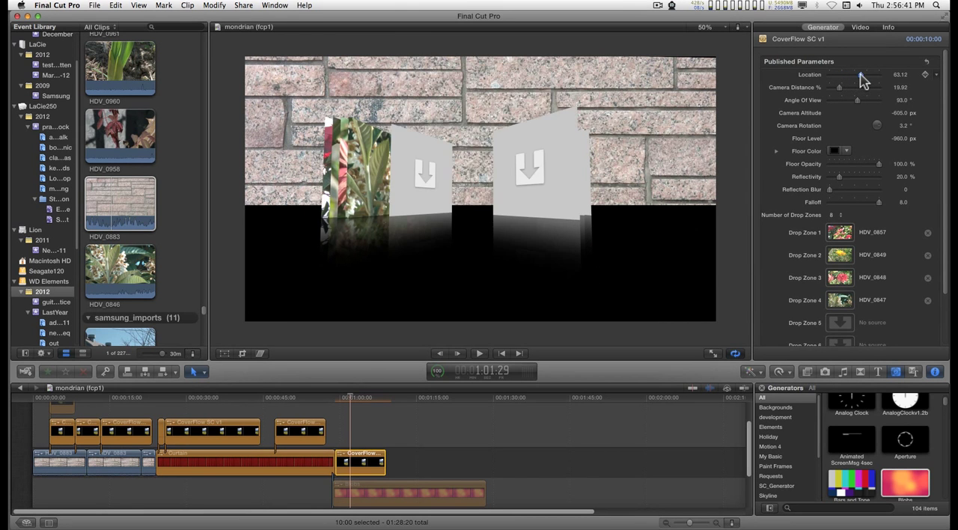
Raise the Floor Level, change Camera Altitude and centre the poinsettia card over the brick wall.
drag(860, 73, 829, 74)
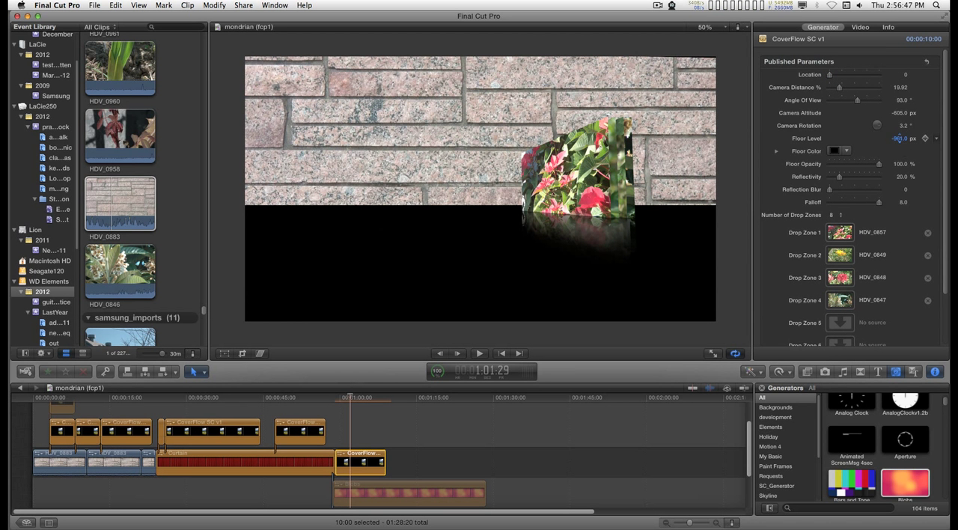
drag(900, 137, 901, 138)
text(-1195.93)
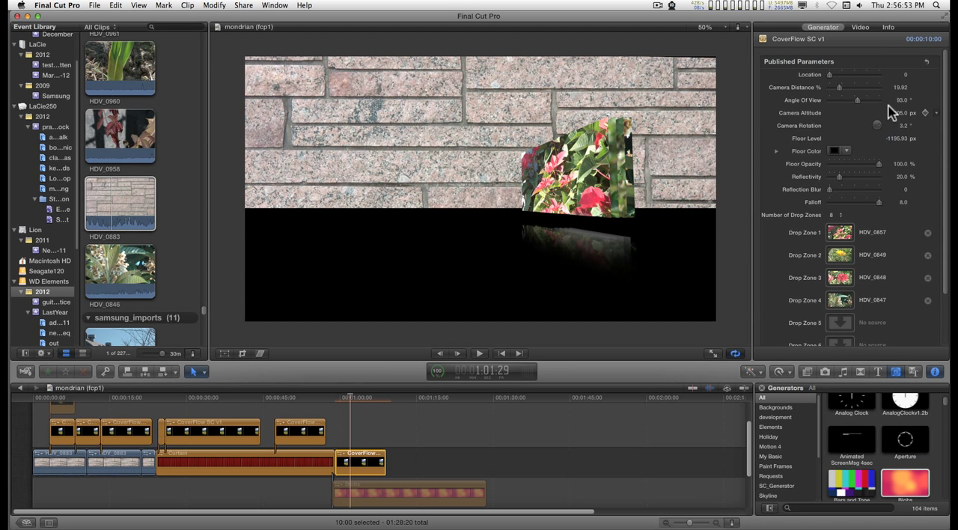
drag(880, 112, 838, 112)
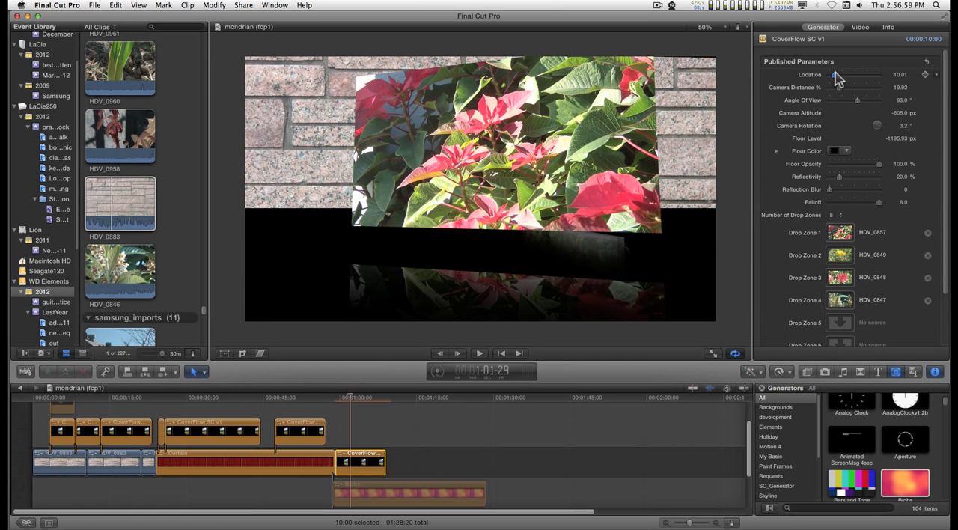
drag(856, 73, 860, 73)
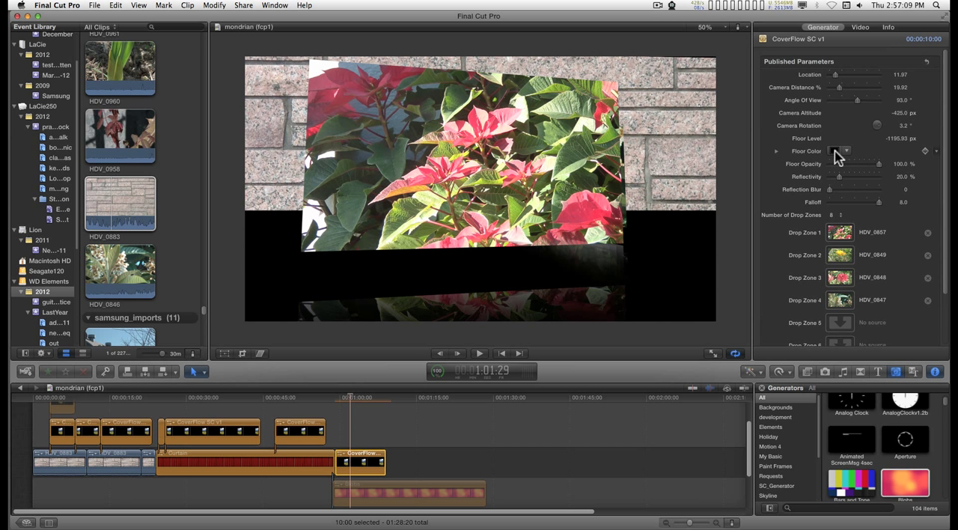
Set the Floor Color swatch to white in the colour picker.
click(839, 152)
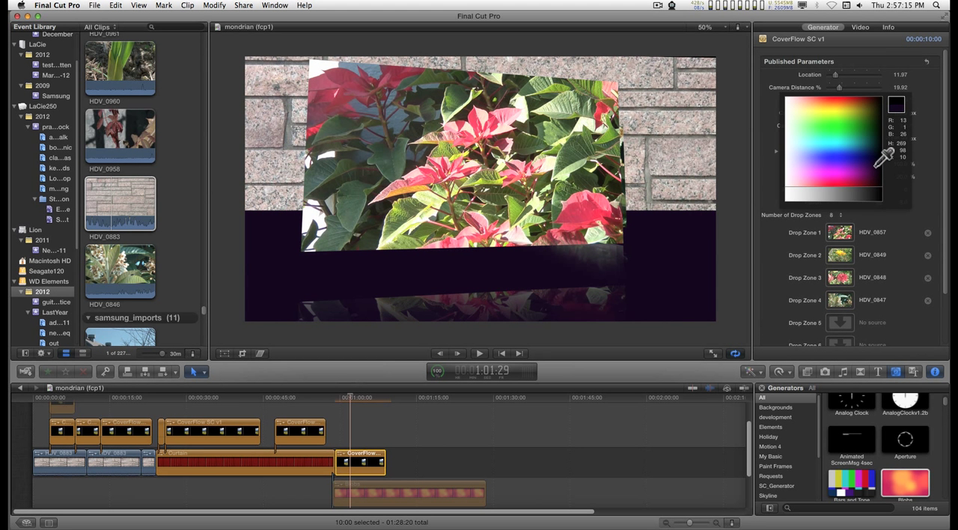
click(881, 157)
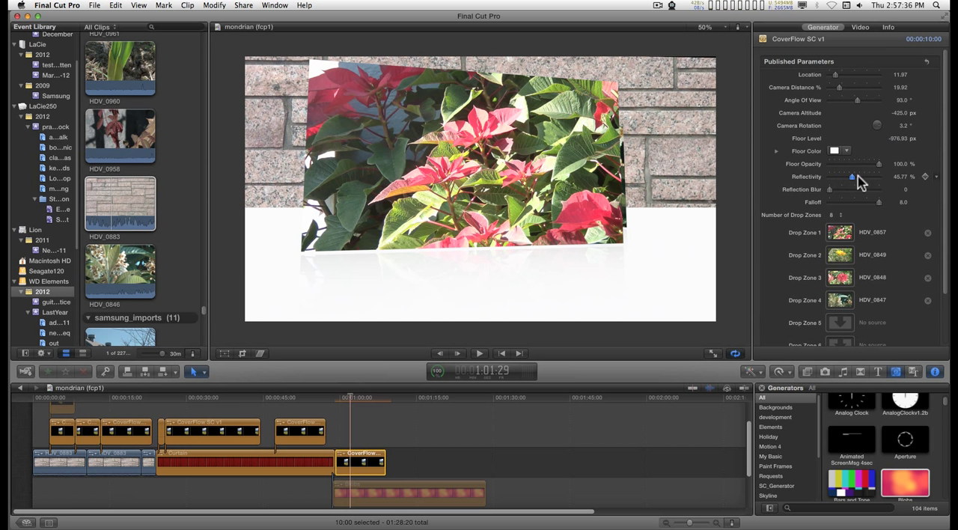
Set floor Reflectivity to 100% and make the Floor Opacity semi-transparent.
drag(852, 177, 879, 177)
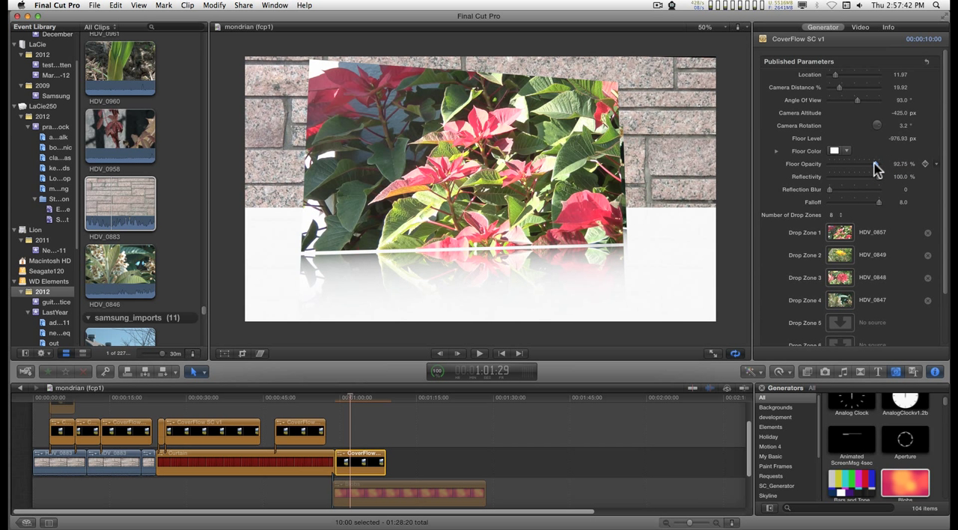
drag(883, 163, 871, 163)
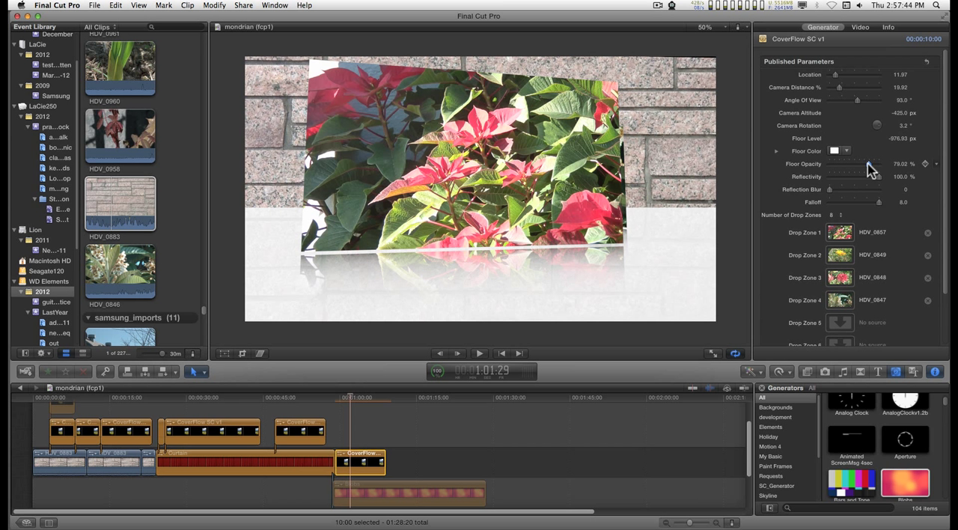
drag(871, 164, 865, 165)
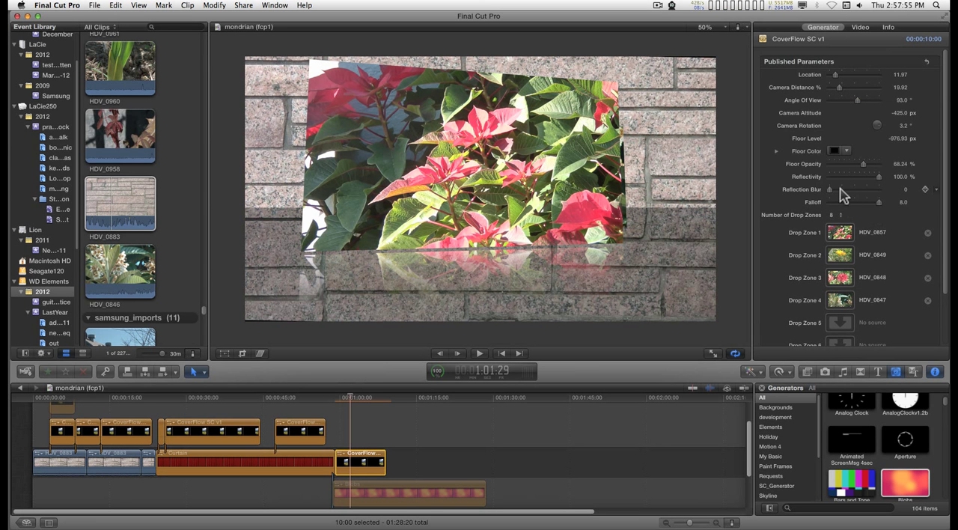
Increase Camera Distance to shrink the cards and fine-tune the floor opacity lower.
drag(830, 189, 879, 188)
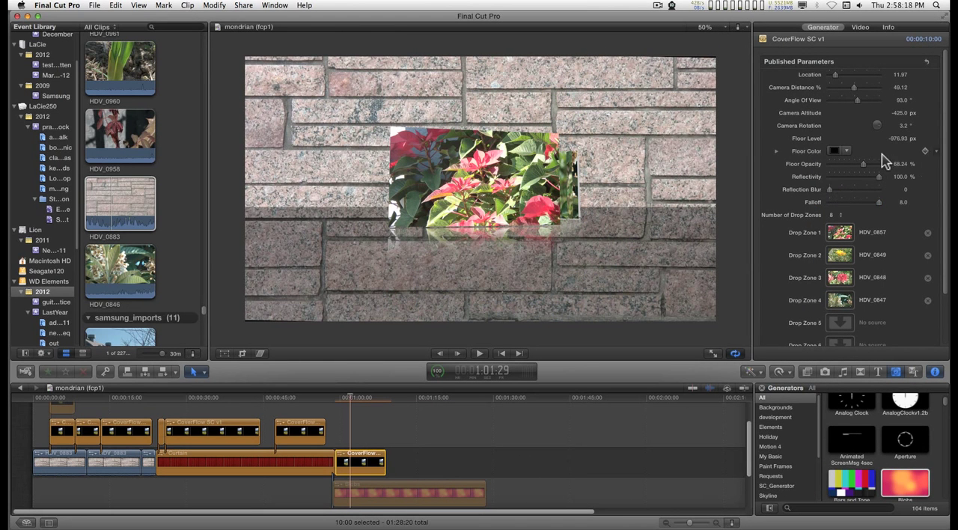
drag(860, 164, 876, 164)
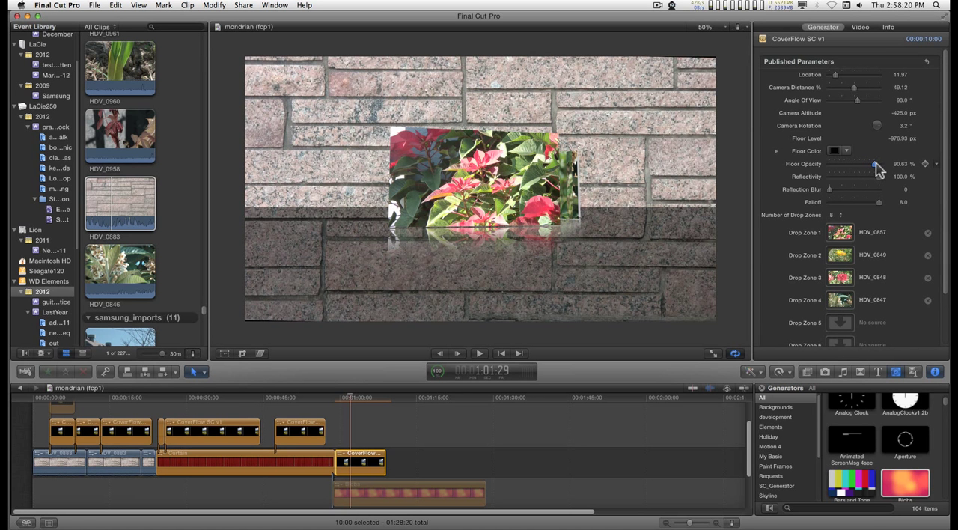
drag(874, 164, 880, 165)
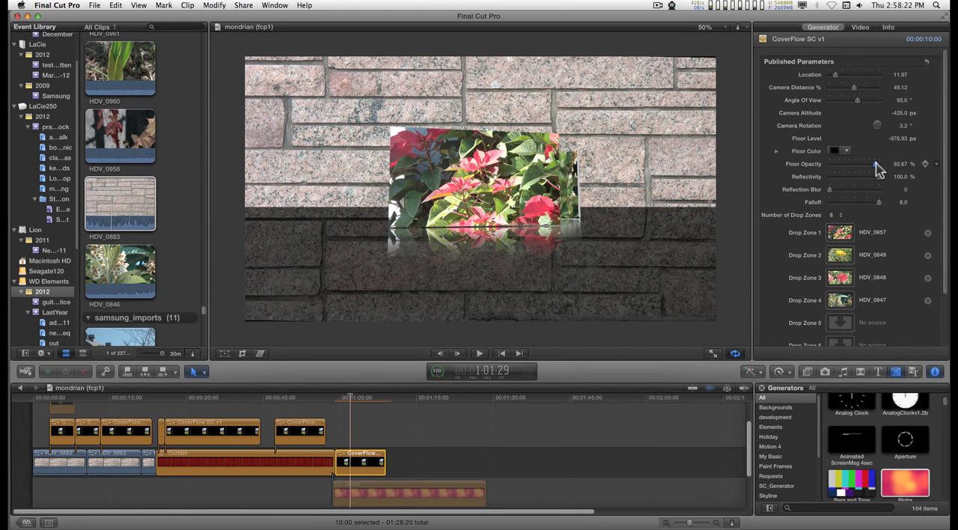
mouse_move(841, 197)
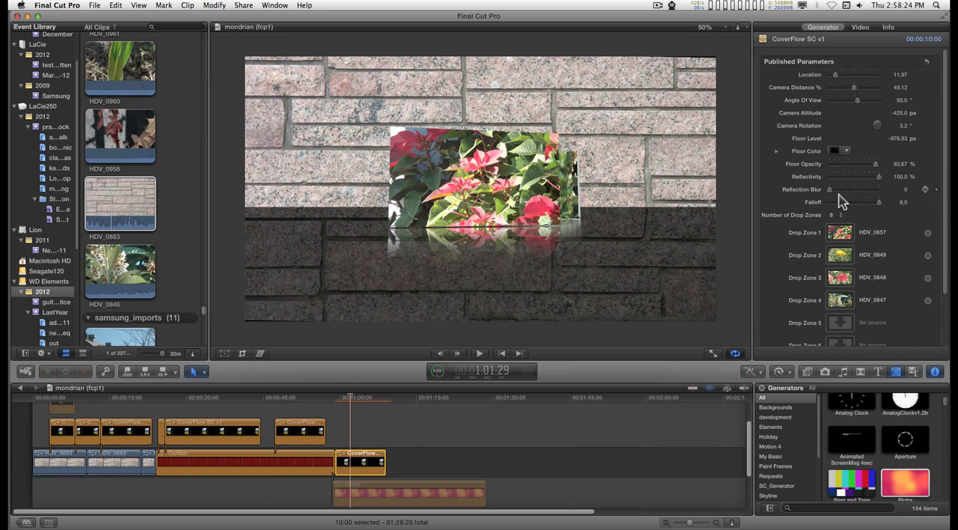
mouse_move(885, 211)
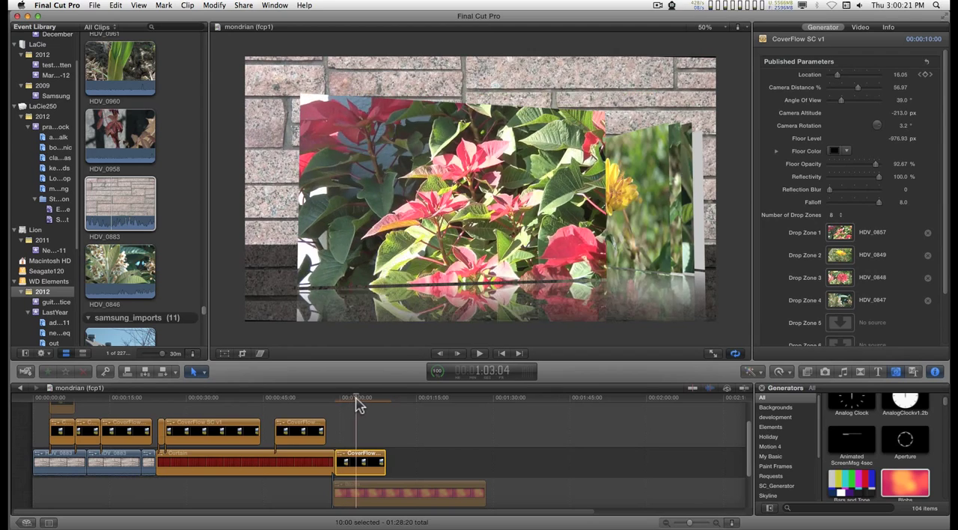
click(367, 398)
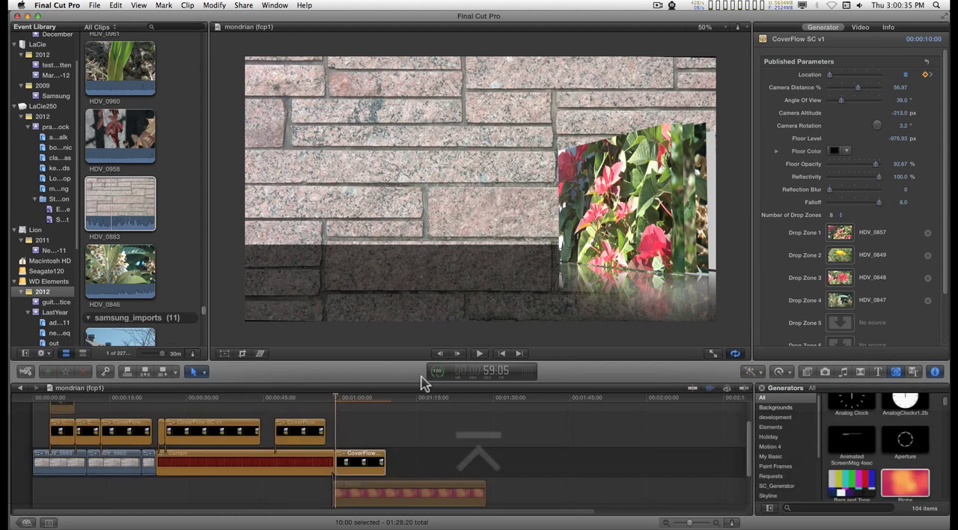
Play back the CoverFlow animation and zoom the timeline in on the CoverFlow clip with Command-Plus.
click(479, 353)
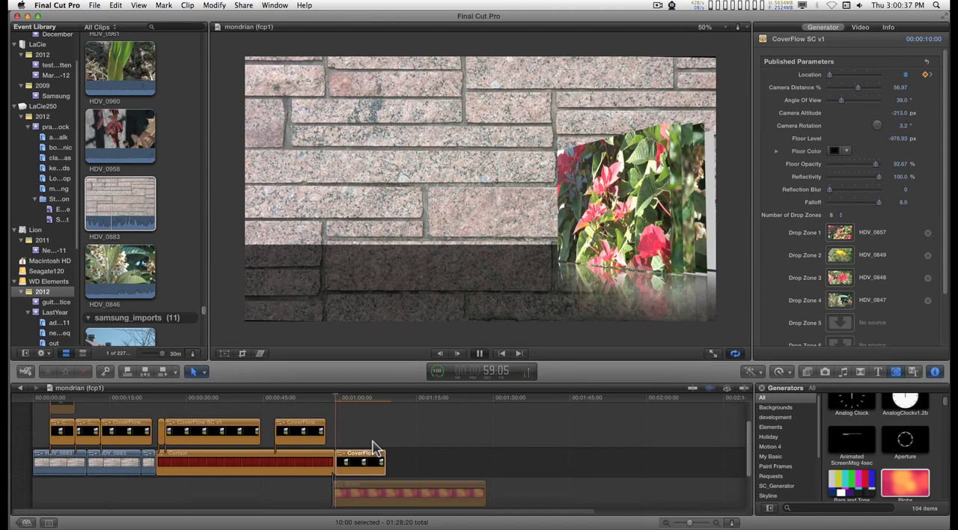
click(478, 354)
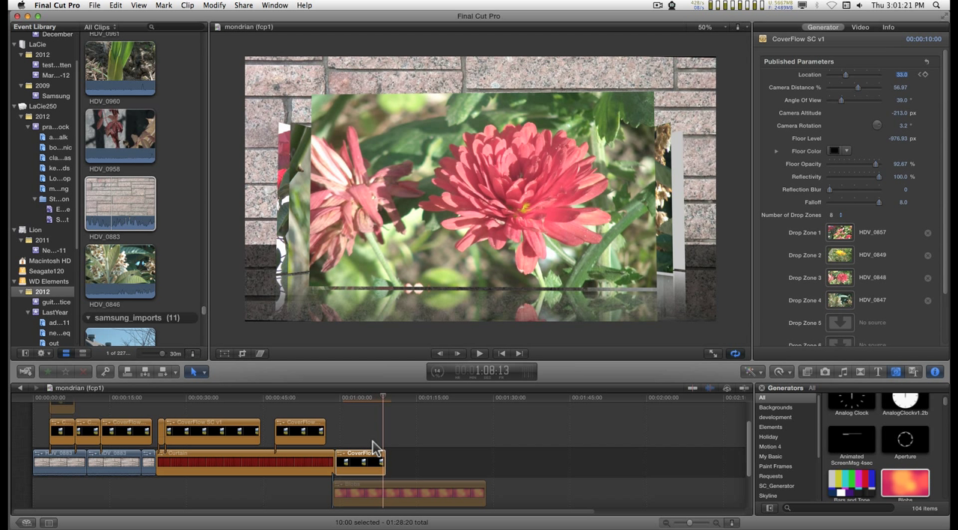
mouse_move(512, 491)
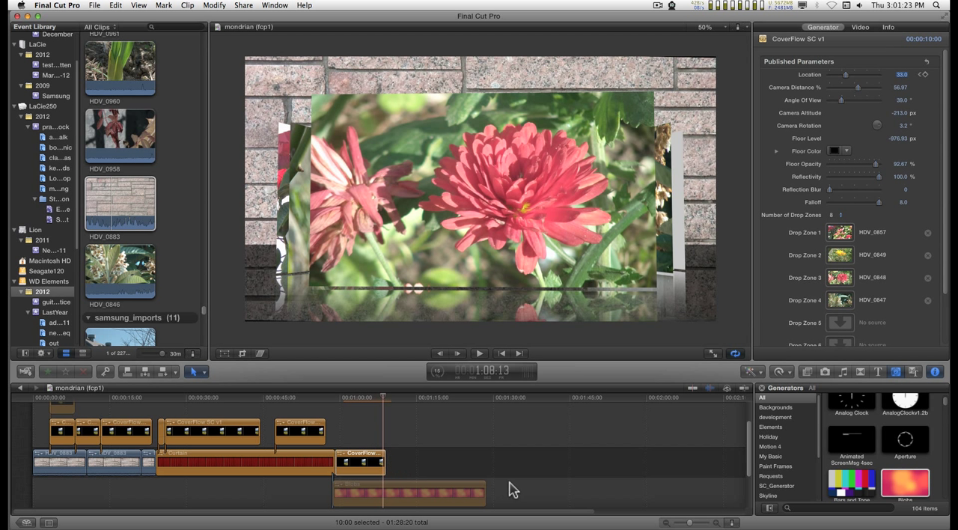
key(cmd+=)
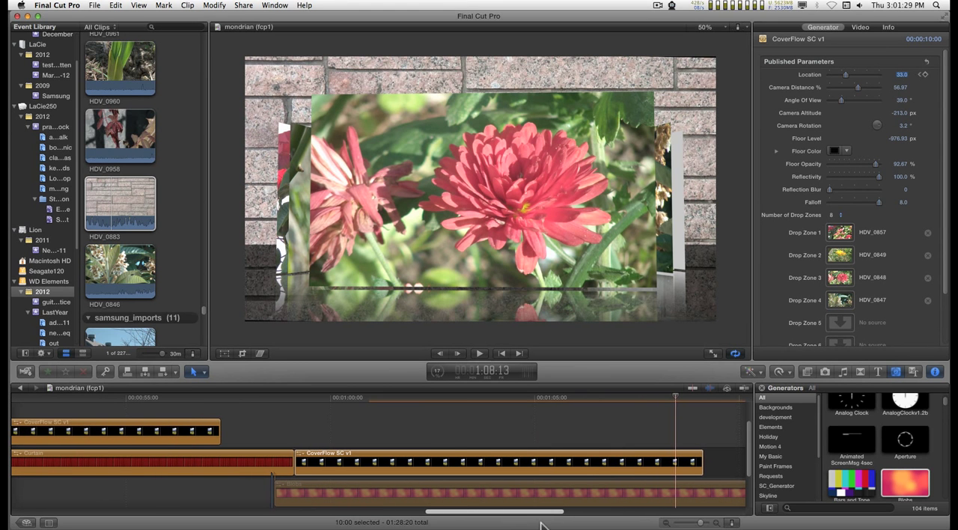
Show the CoverFlow clip's video animation keyframes and move to a later point in the clip.
click(473, 461)
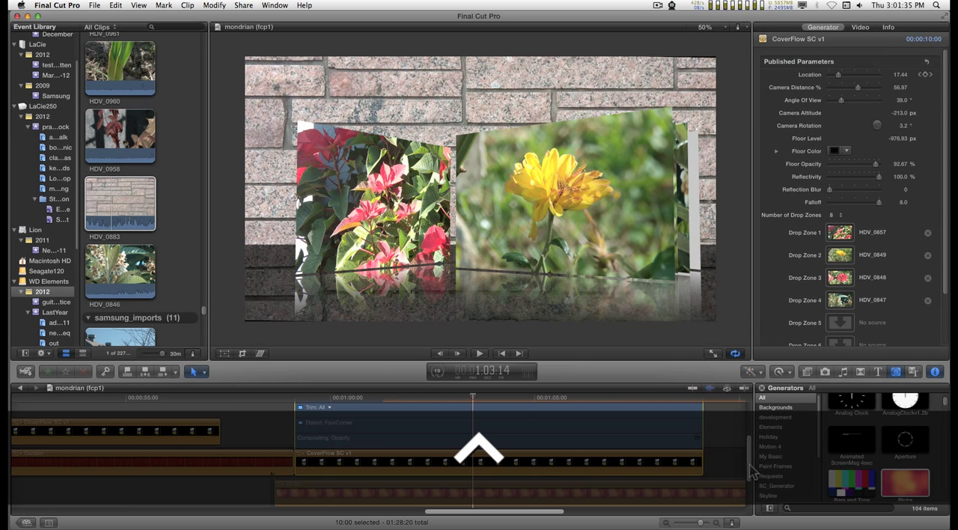
click(322, 434)
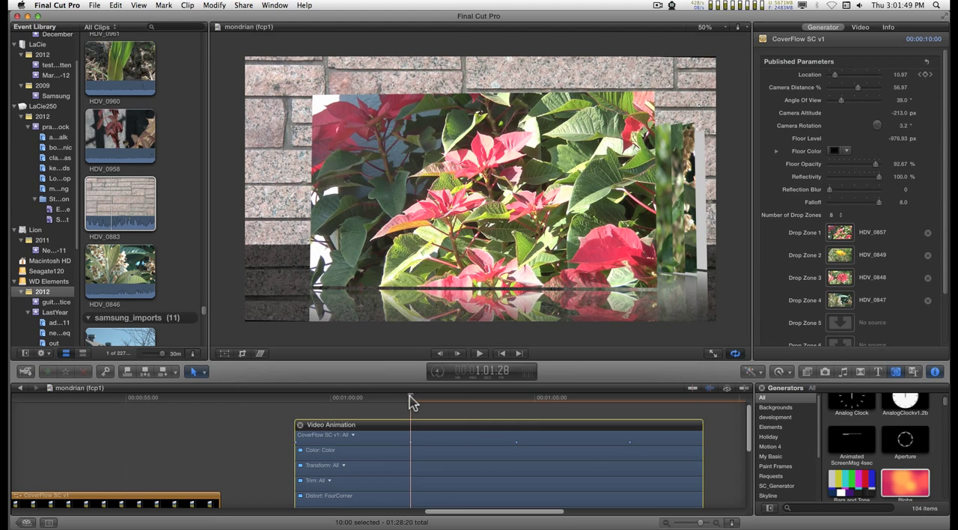
drag(411, 398, 512, 398)
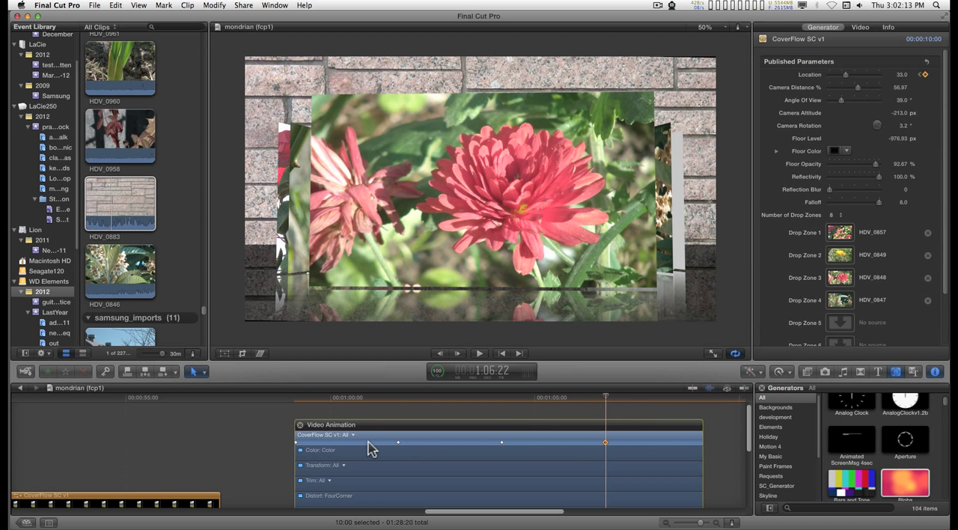
mouse_move(606, 401)
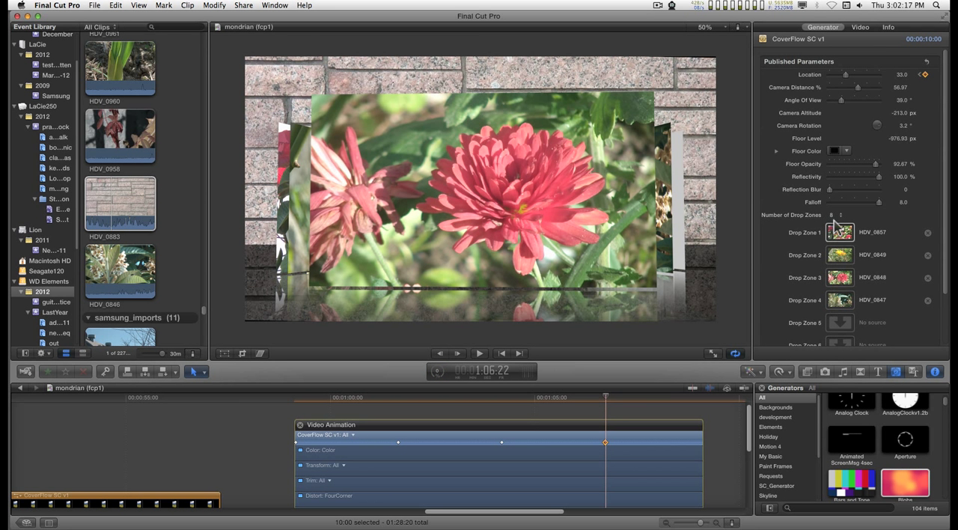
Add a Location keyframe and raise the value so the pink flowers slide to the left edge.
click(832, 215)
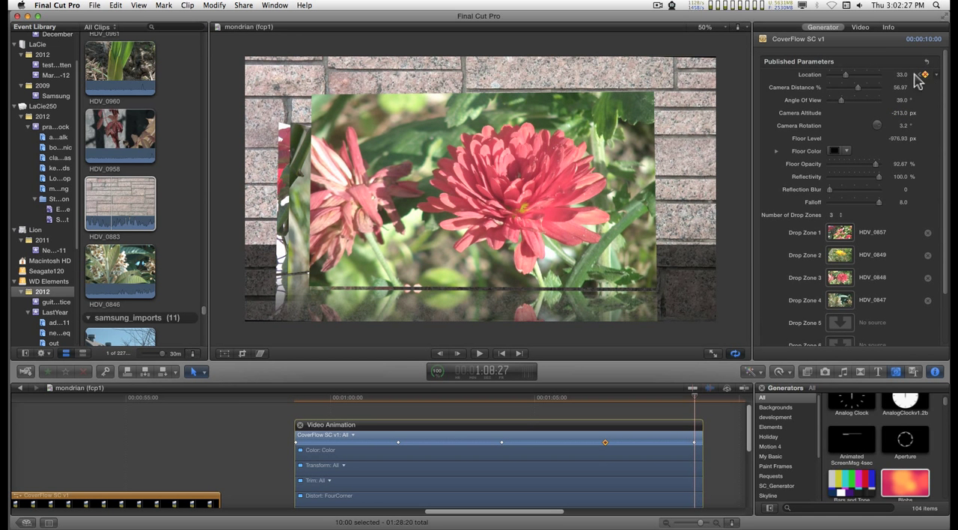
mouse_move(850, 81)
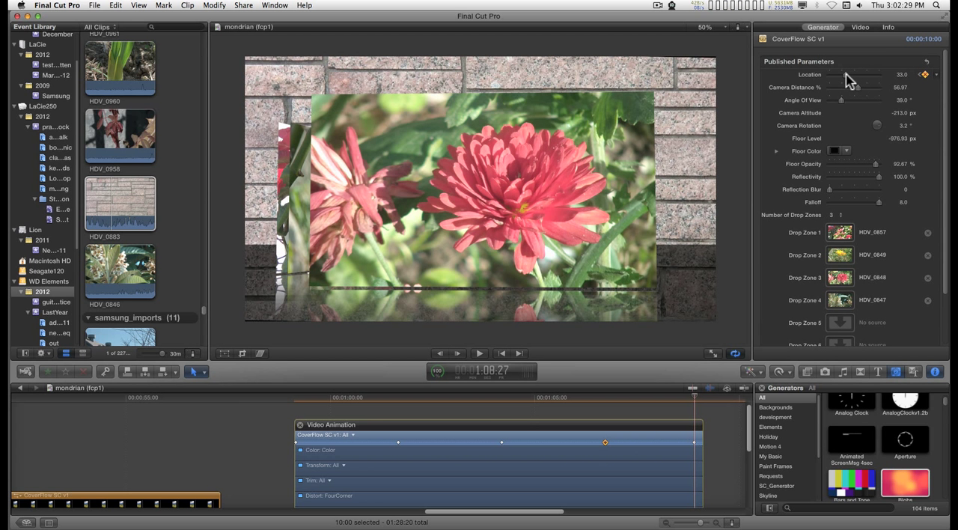
drag(846, 78, 856, 78)
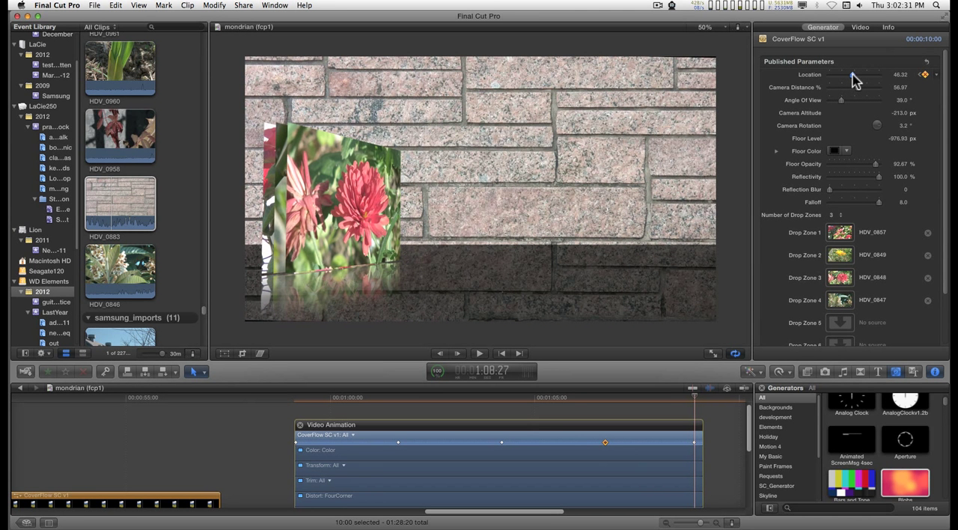
drag(855, 73, 860, 73)
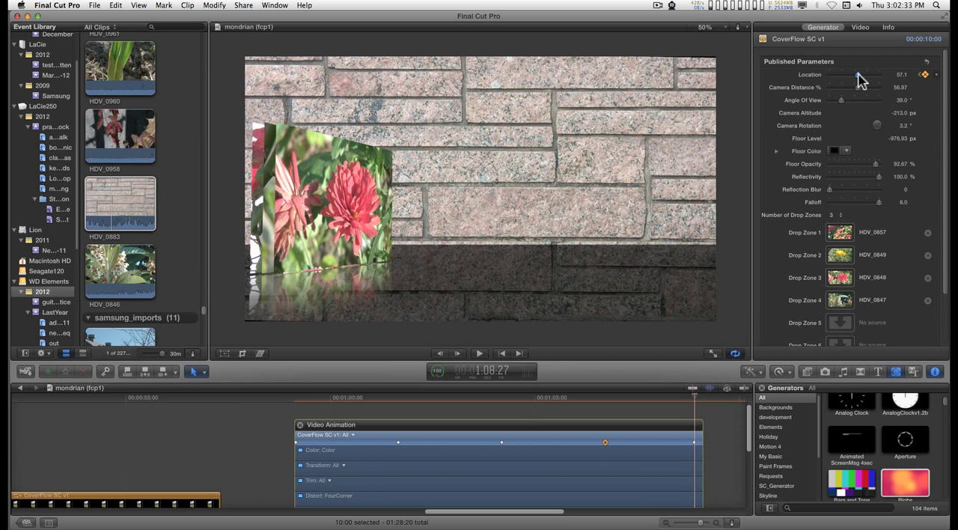
drag(853, 73, 865, 73)
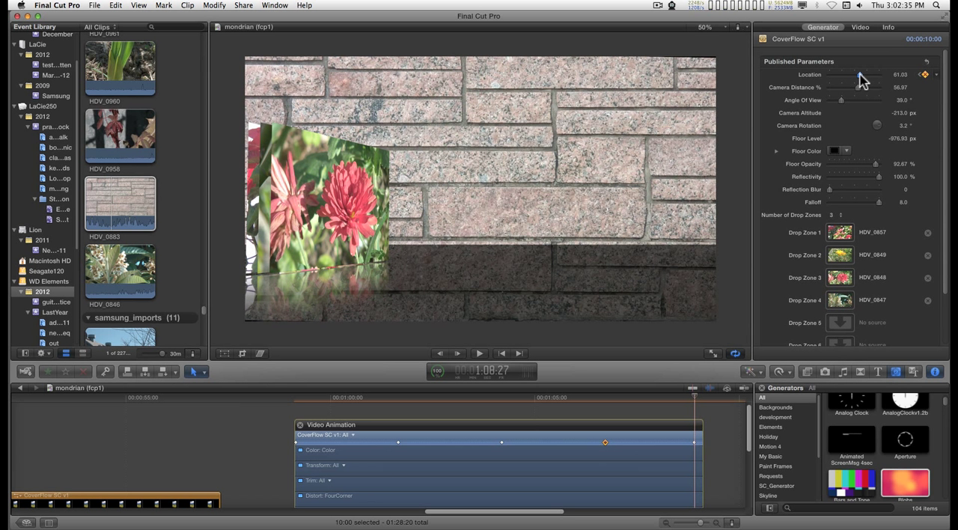
drag(856, 73, 865, 73)
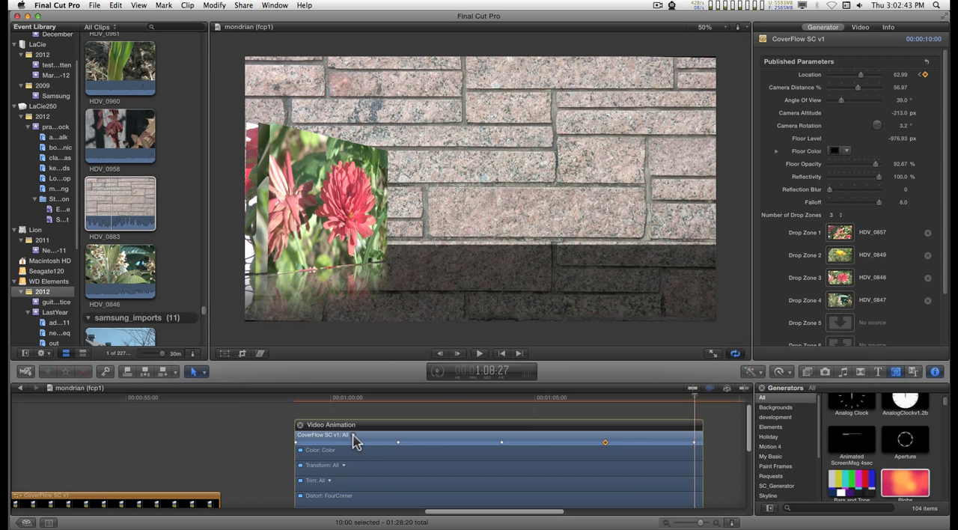
Display the Location curve and set its keyframes to ease instead of linear motion.
click(344, 434)
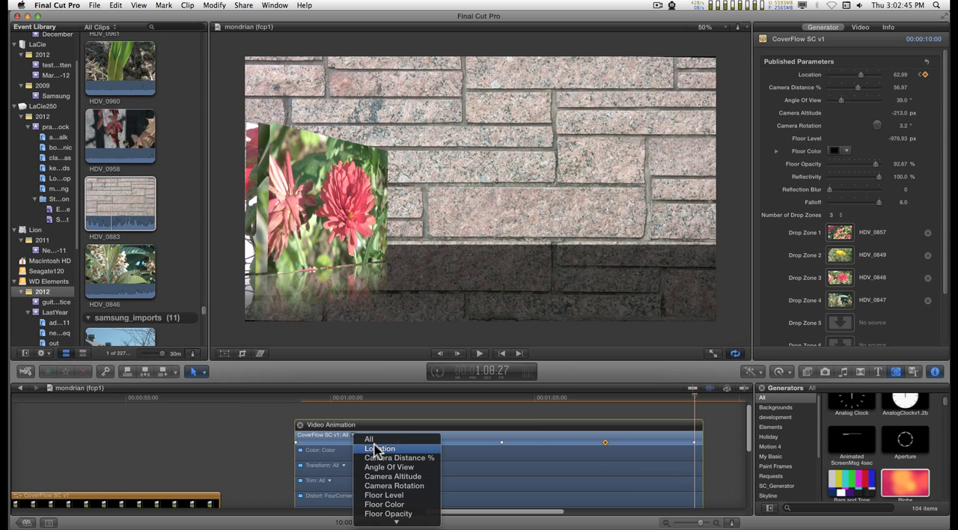
click(380, 449)
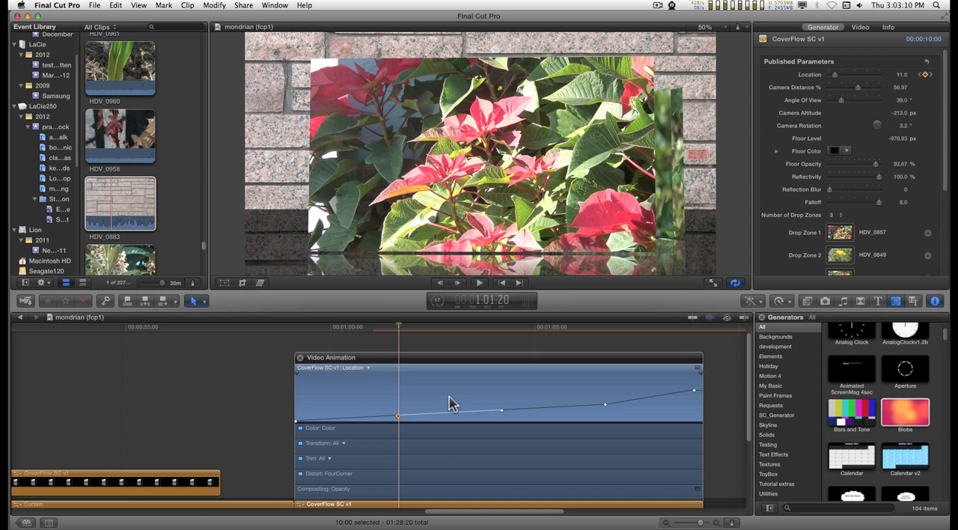
mouse_move(486, 419)
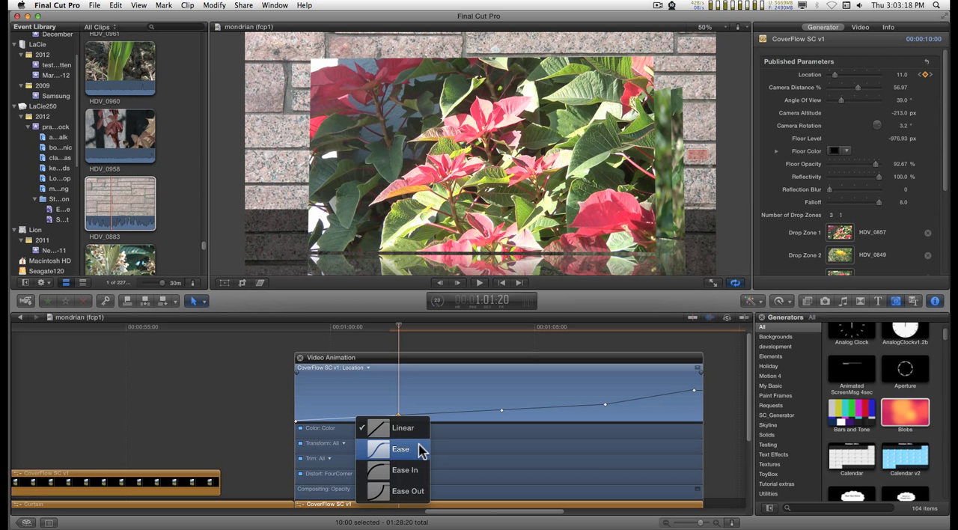
click(401, 449)
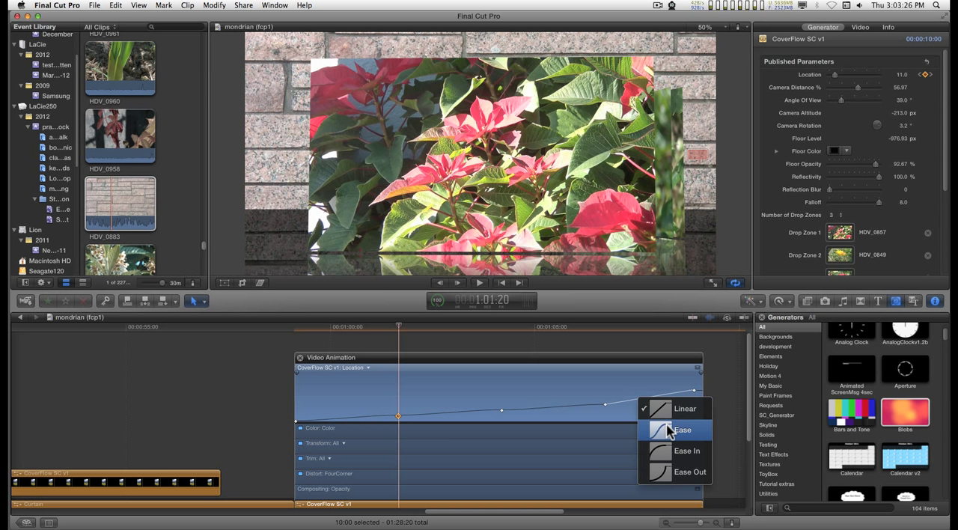
click(682, 430)
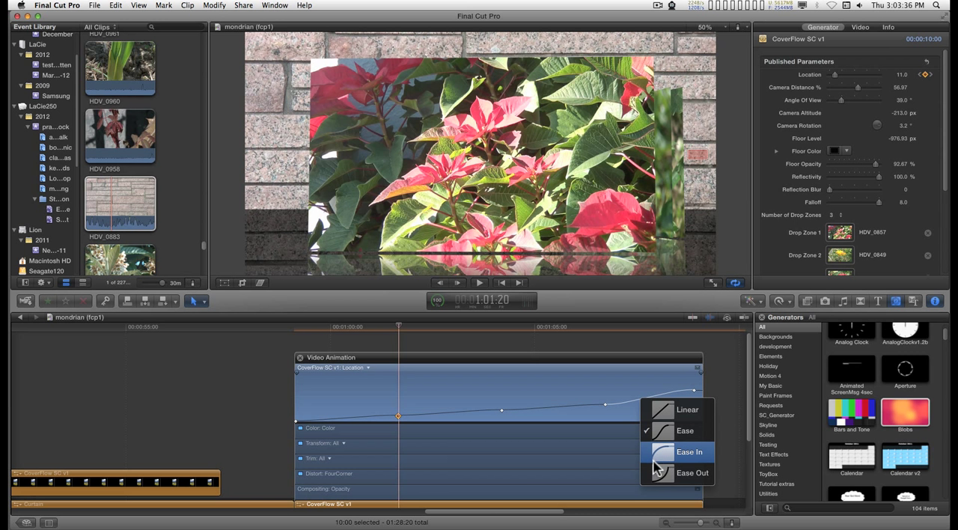
mouse_move(670, 455)
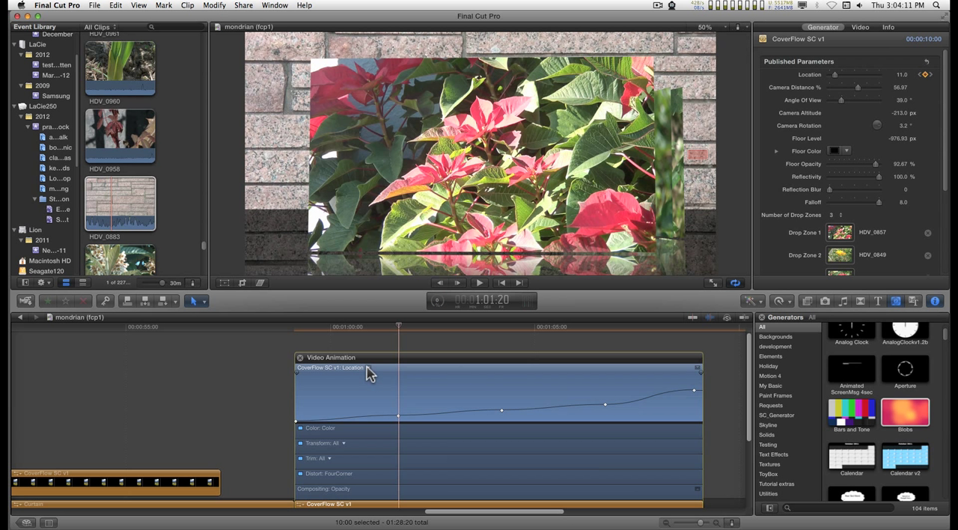
mouse_move(404, 398)
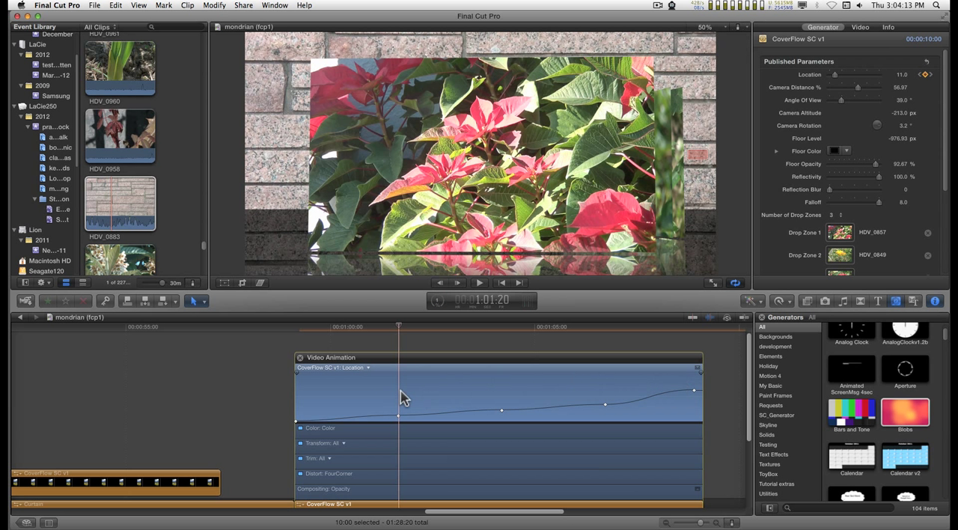
Close the Video Animation editor to return to the full project timeline.
click(299, 356)
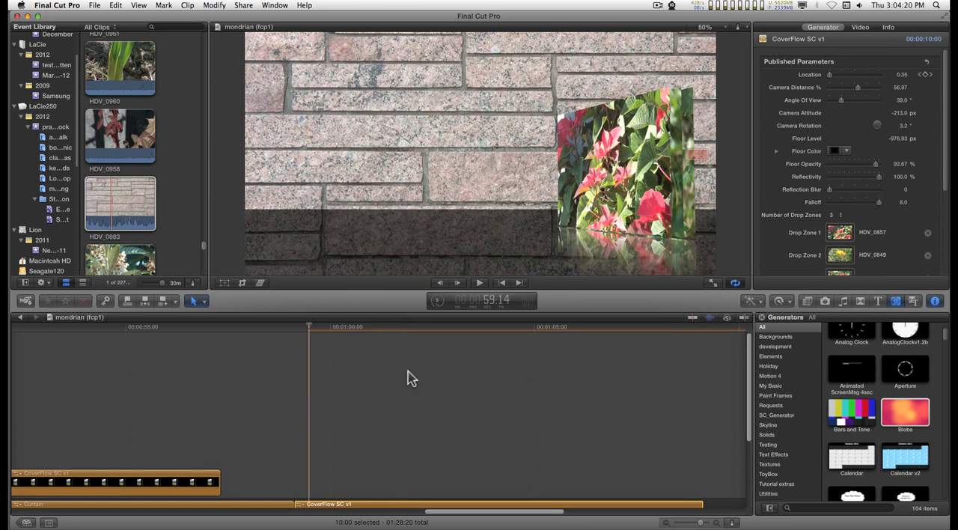
click(479, 282)
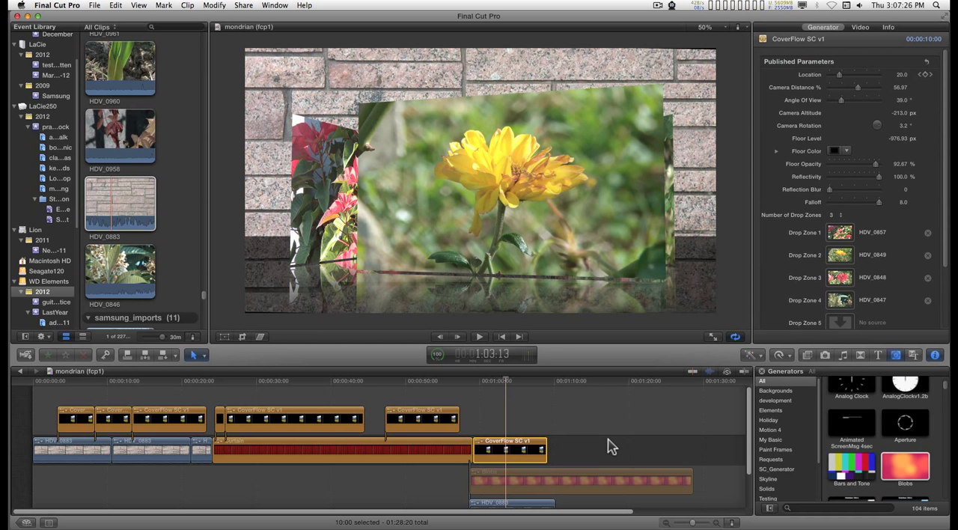
mouse_move(642, 442)
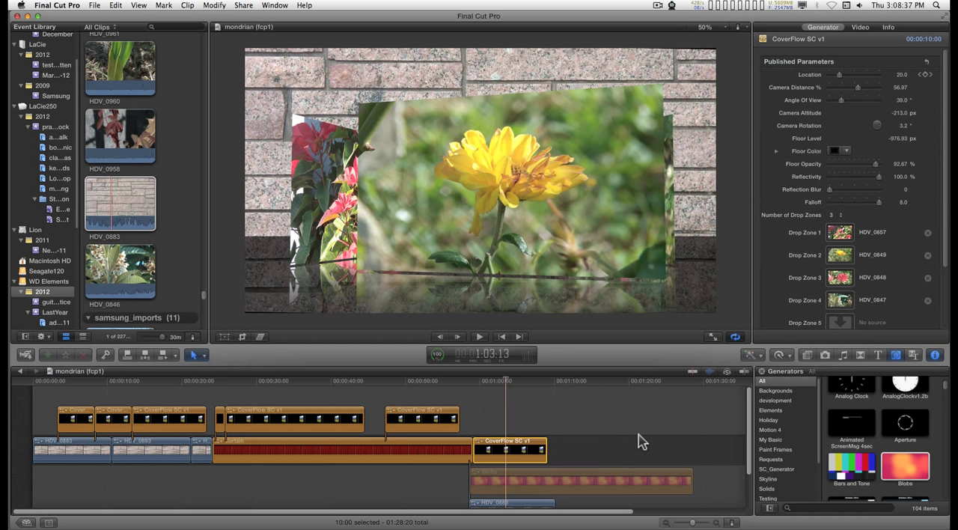